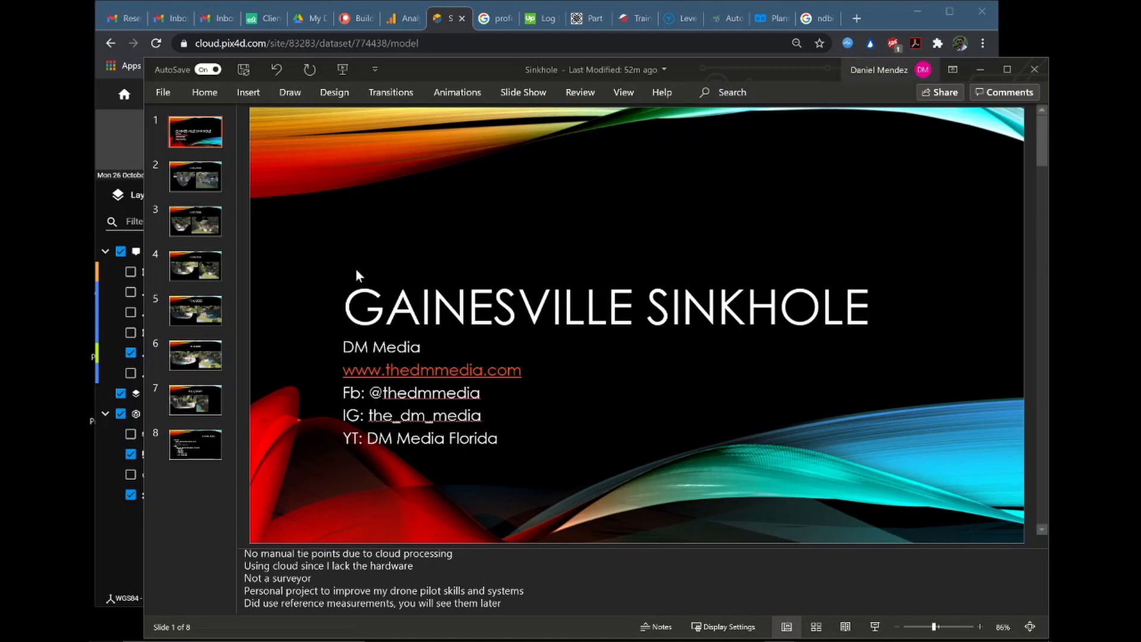
mouse_move(392, 320)
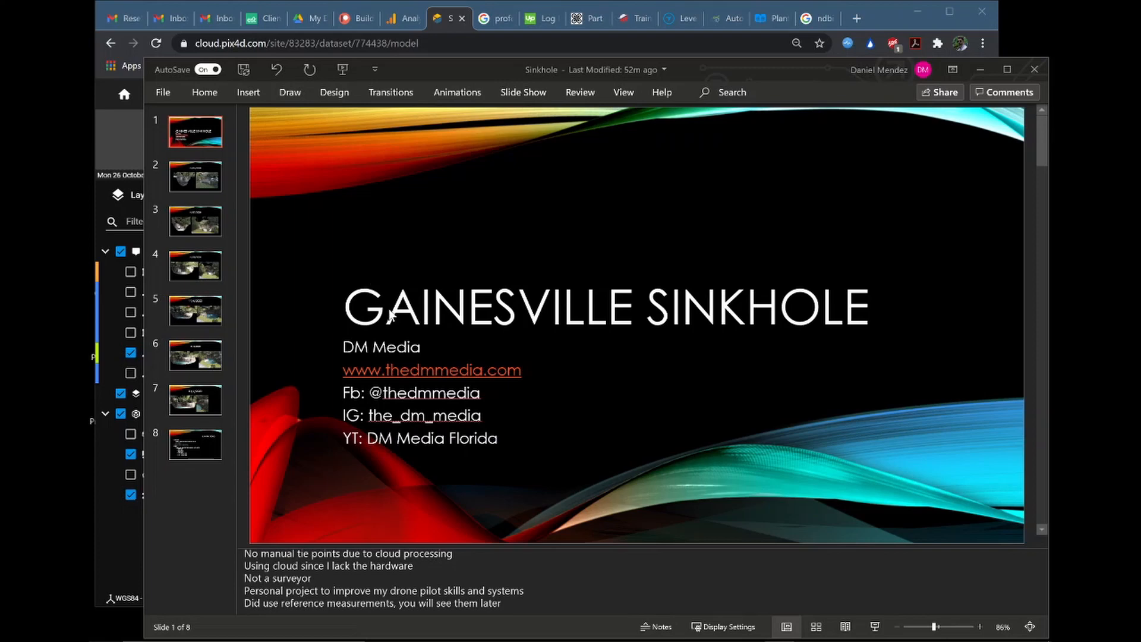
mouse_move(463, 364)
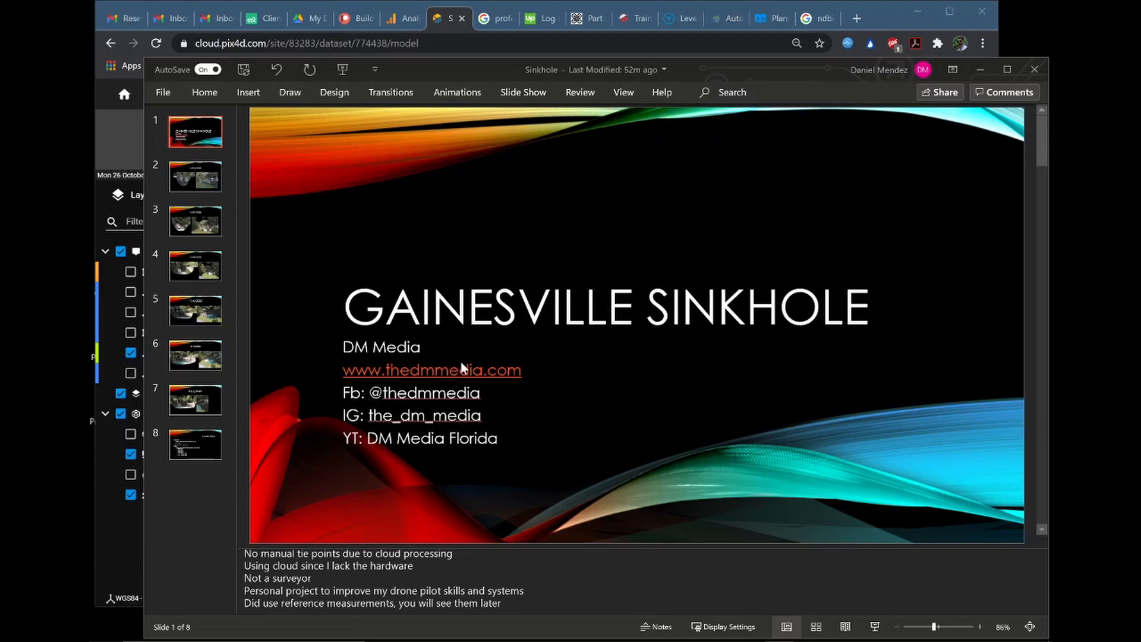
Show slide 2, the 10/26/2020 slide with two 3D sinkhole model views
left_click(195, 176)
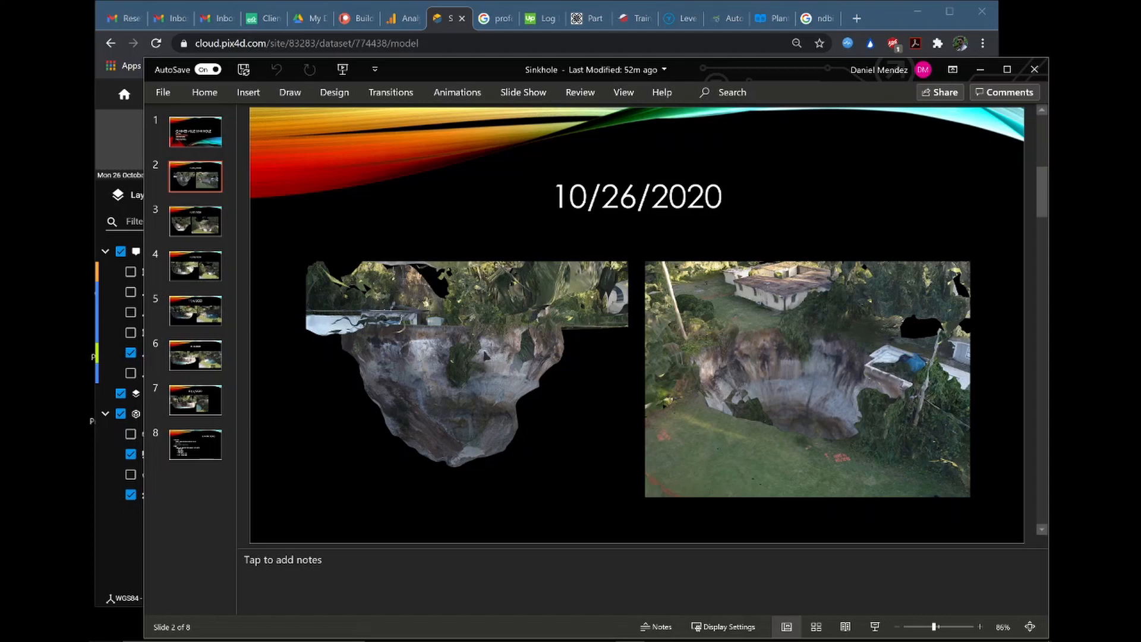
mouse_move(733, 380)
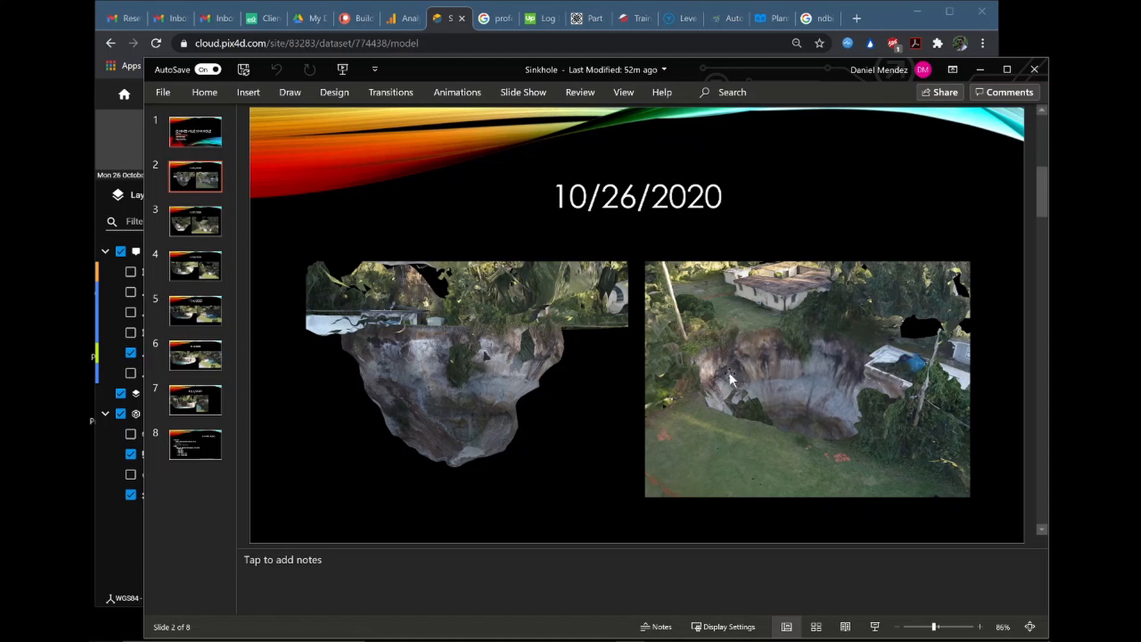
mouse_move(417, 371)
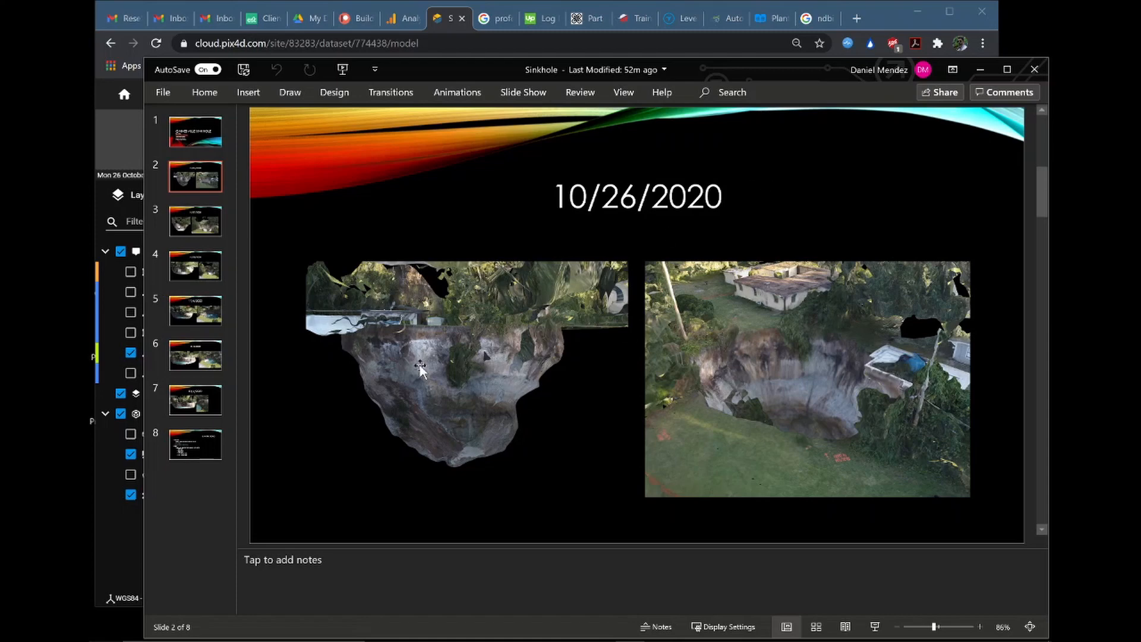
mouse_move(519, 312)
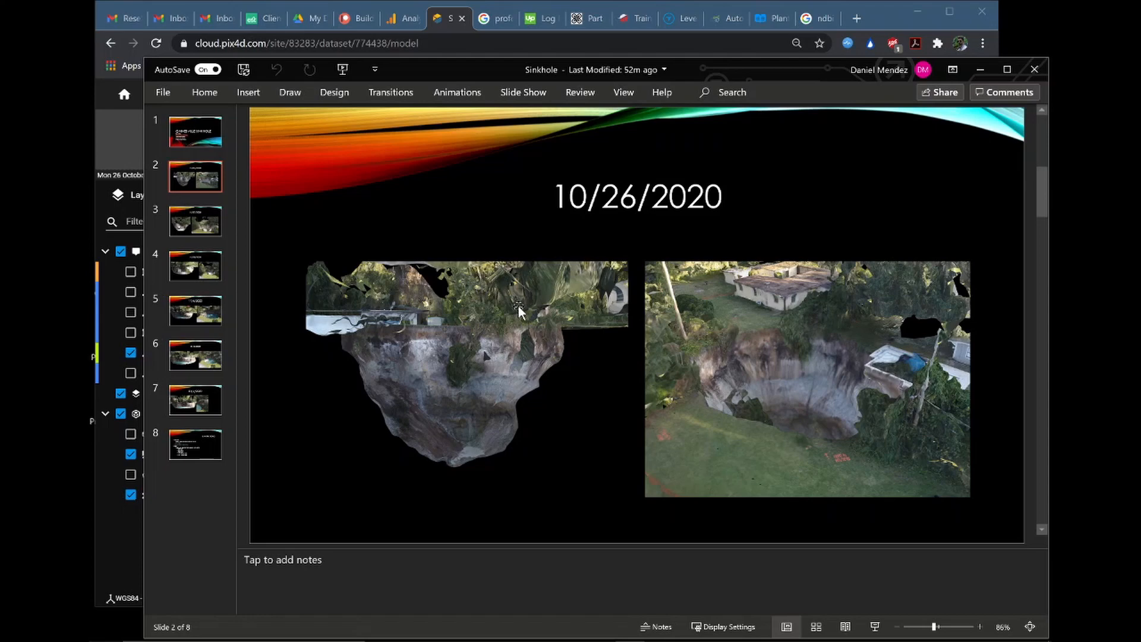
mouse_move(519, 354)
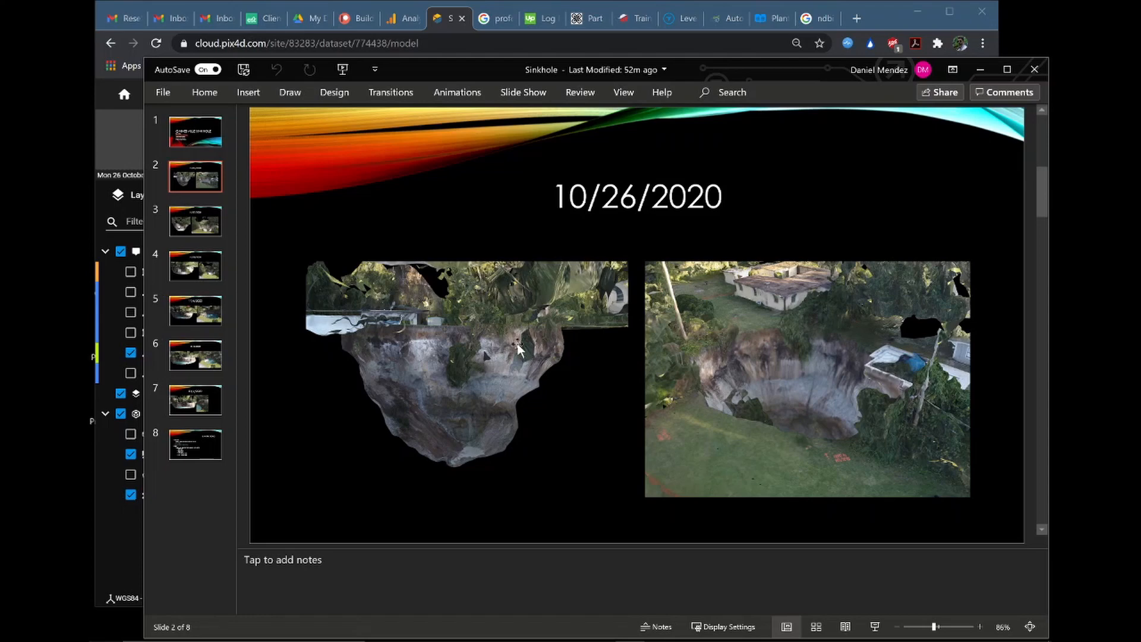
mouse_move(552, 364)
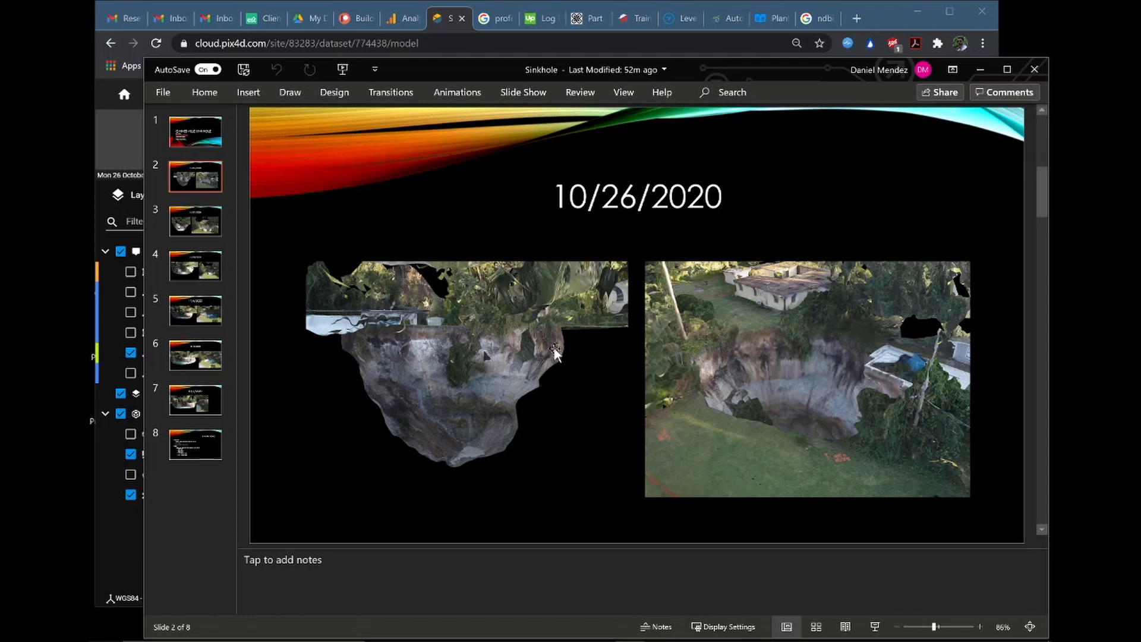
mouse_move(470, 441)
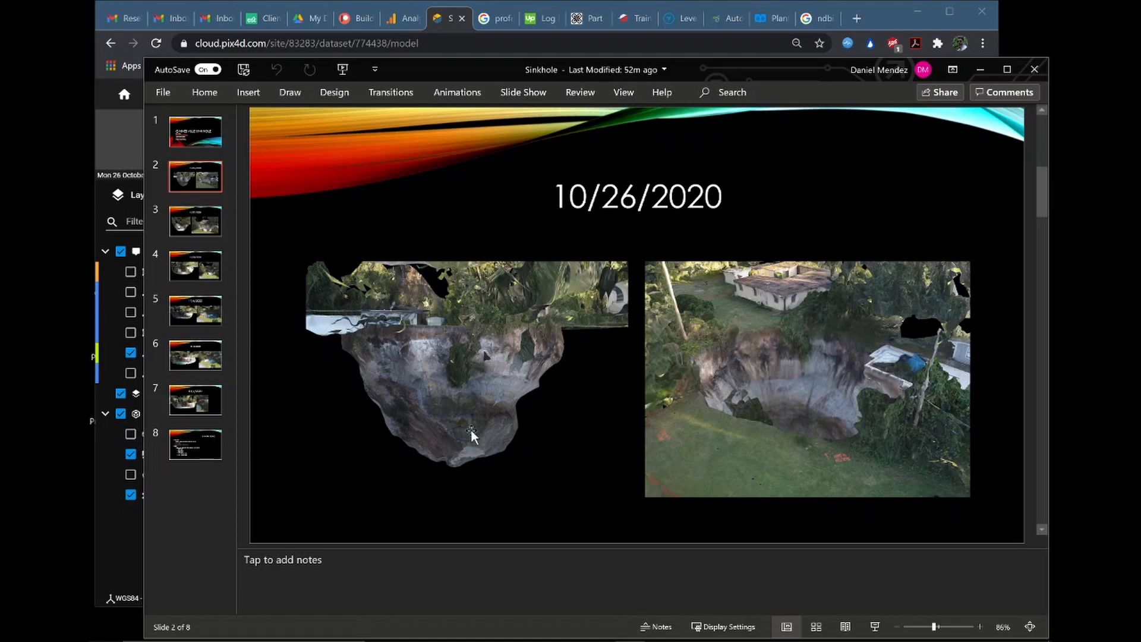
mouse_move(469, 437)
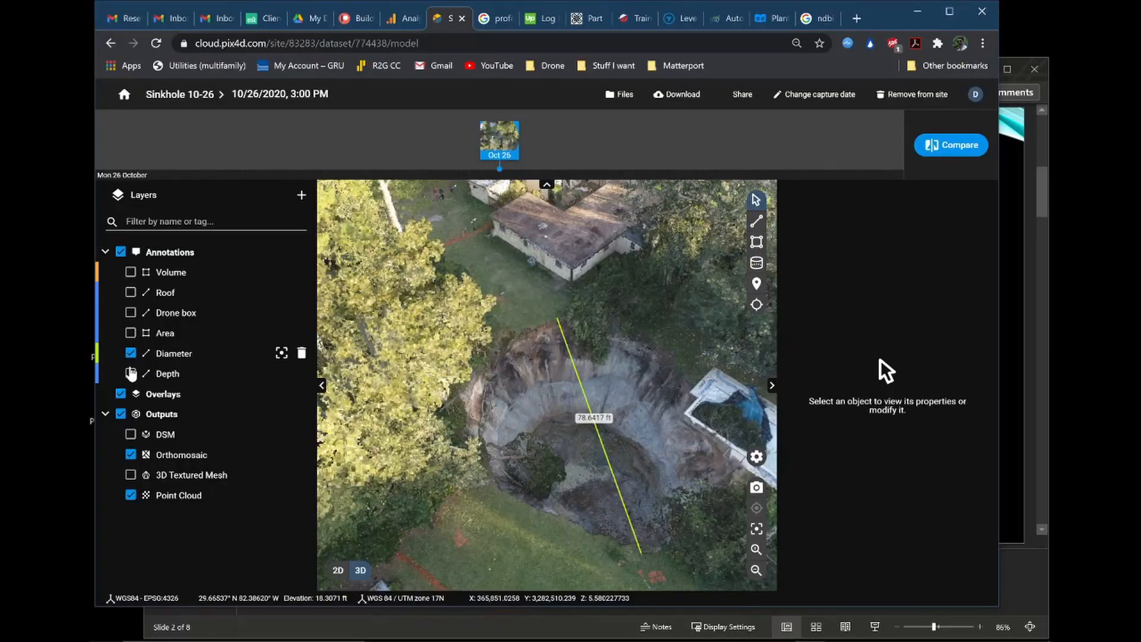
Hide the Diameter annotation and display the 59.9081 ft Depth measurement on the model
left_click(130, 353)
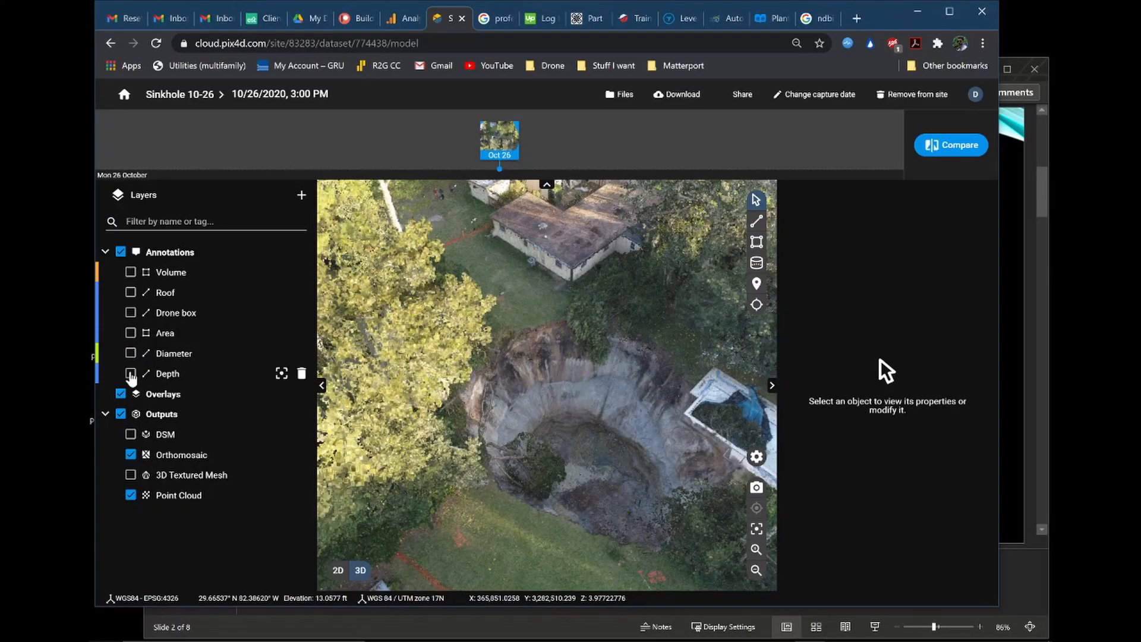
left_click(130, 374)
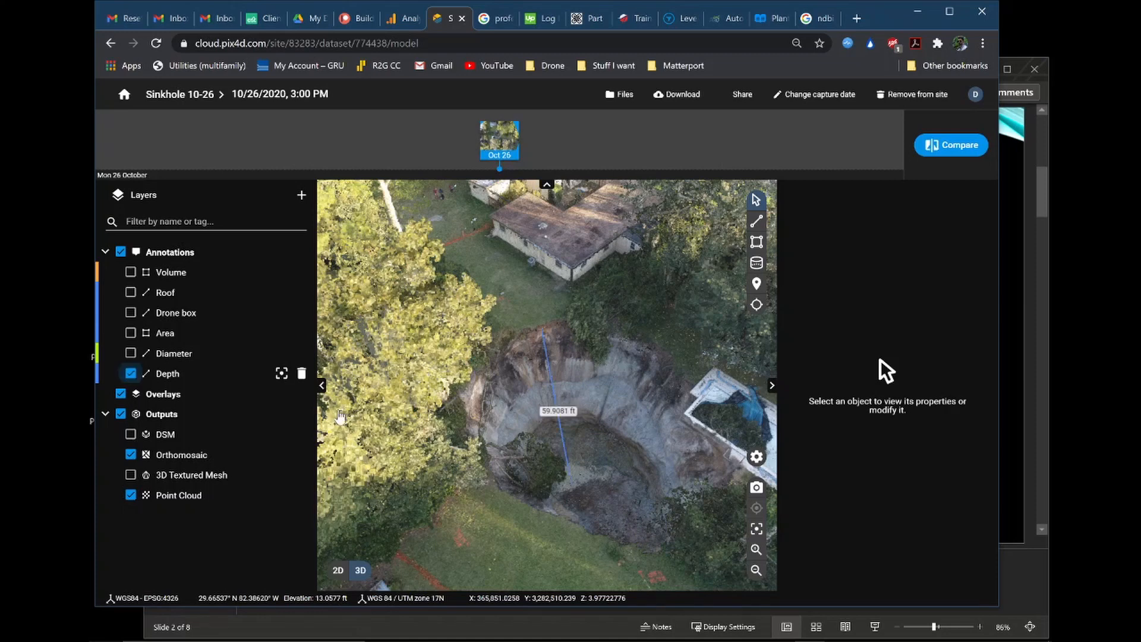
mouse_move(574, 436)
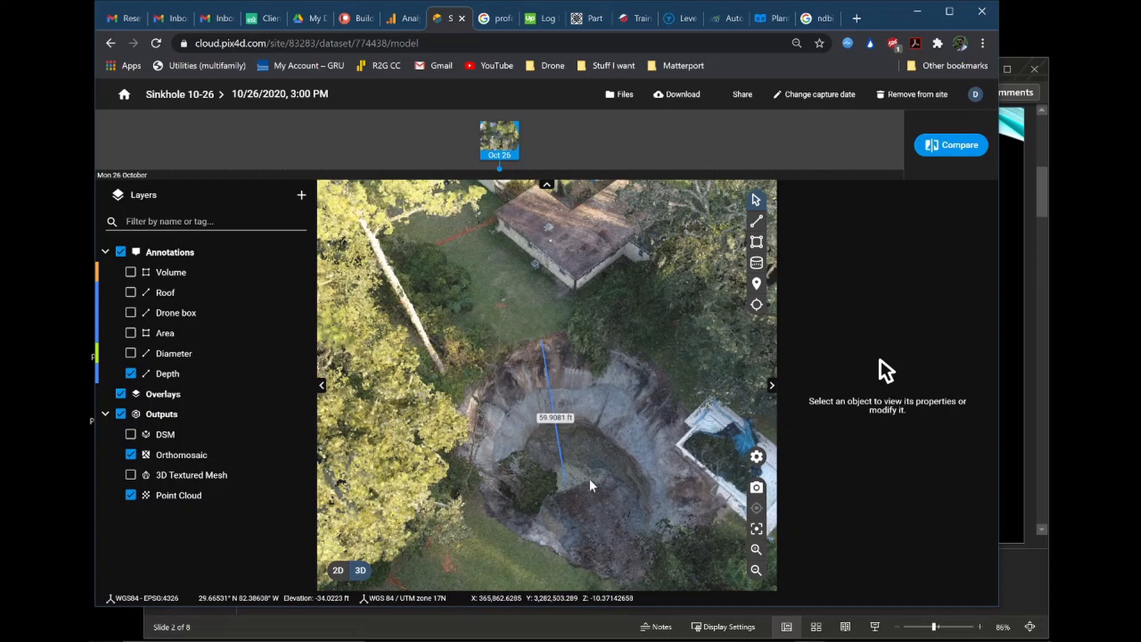
Swap the Depth annotation for the 4,228.06 ft² Area outline, then return to slide 3 (10/27/2020)
left_click(130, 333)
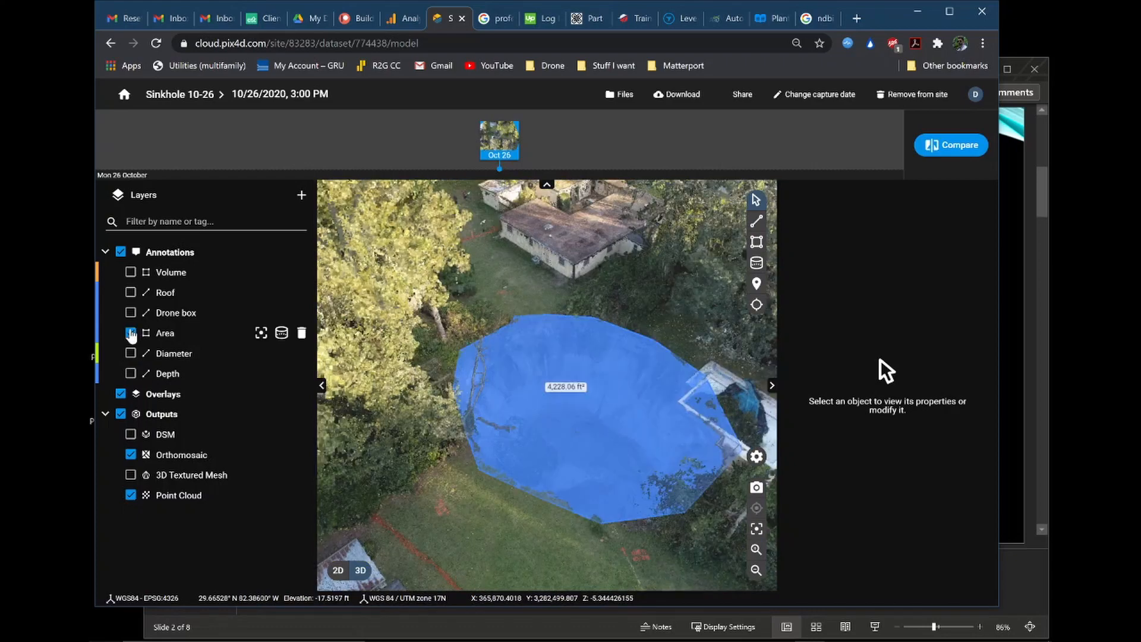
left_click(130, 332)
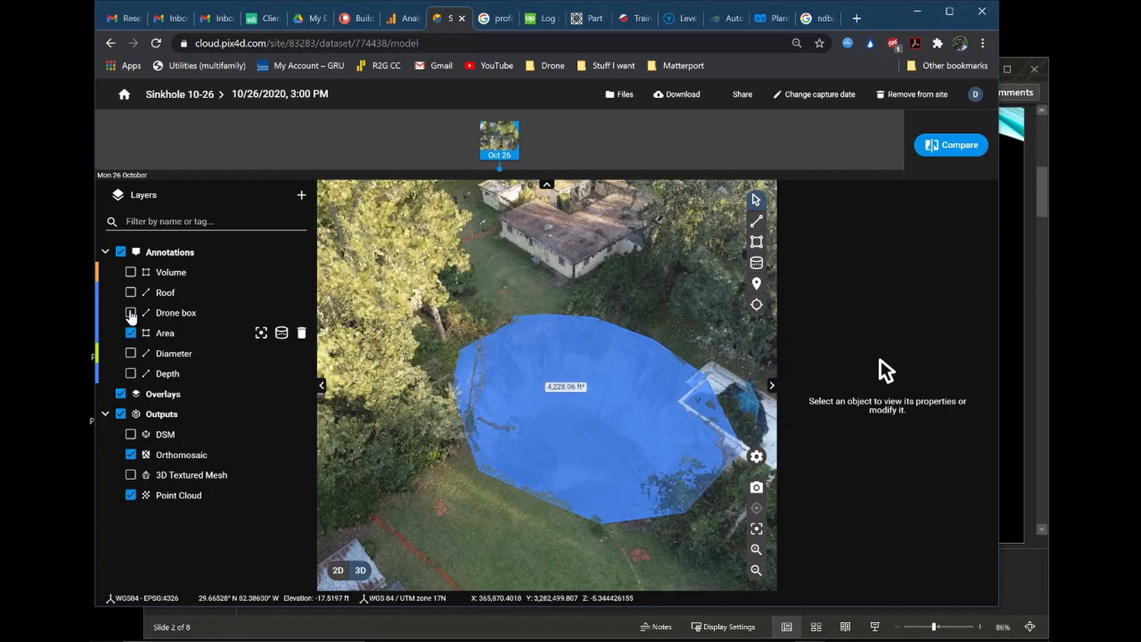
left_click(131, 333)
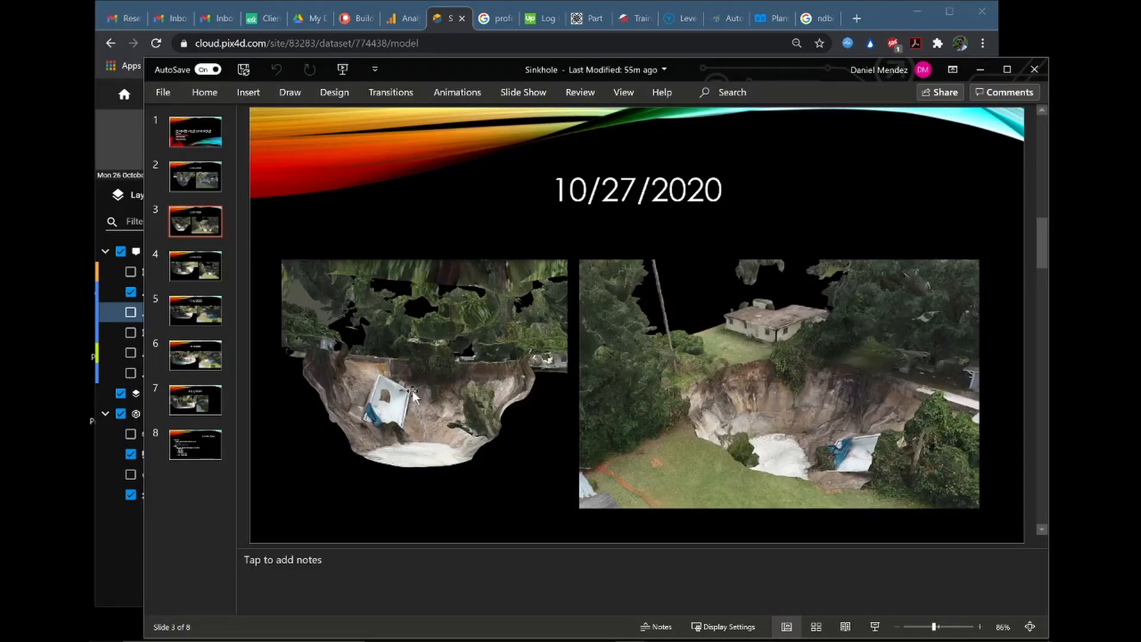
mouse_move(786, 390)
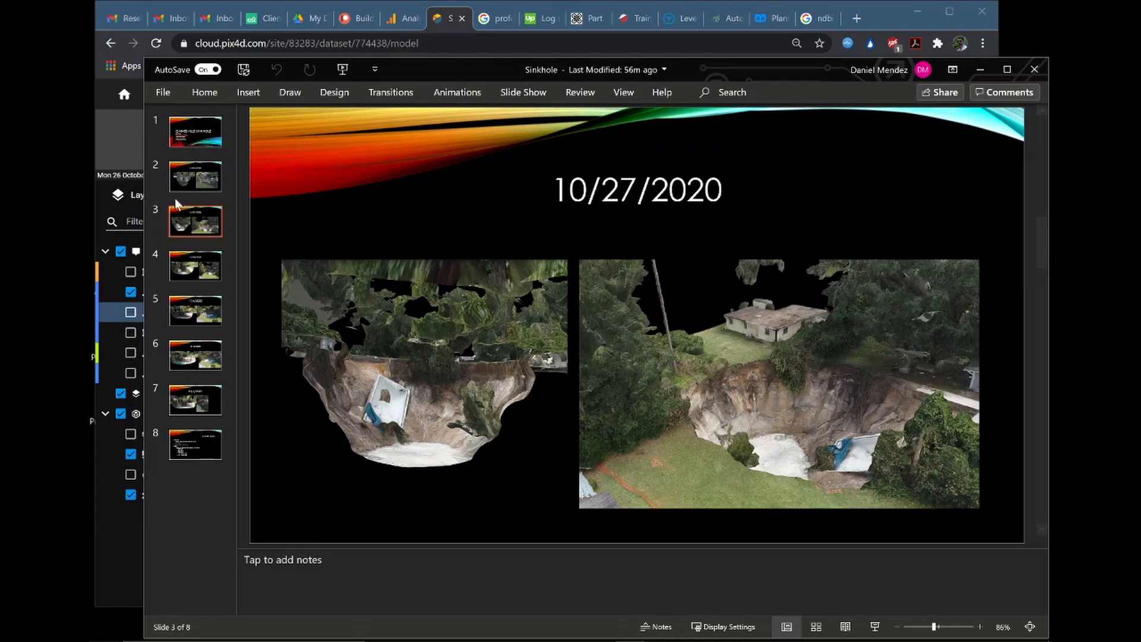
Flip between the 10/26 and 10/27 slides, ending on slide 4 (10/28/2020)
left_click(195, 176)
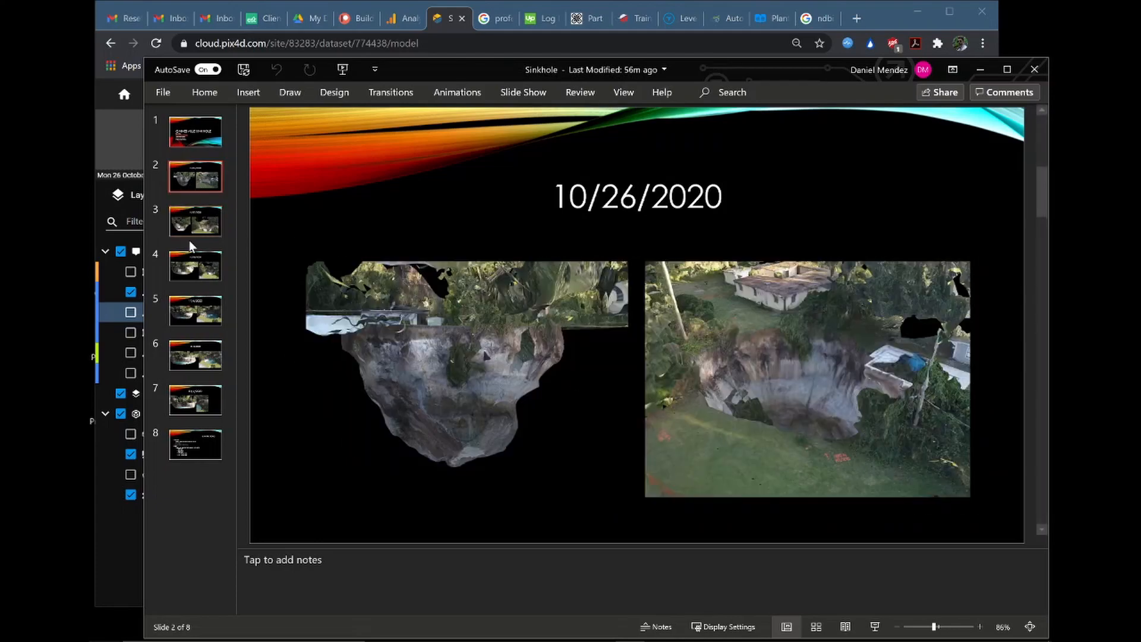
left_click(195, 221)
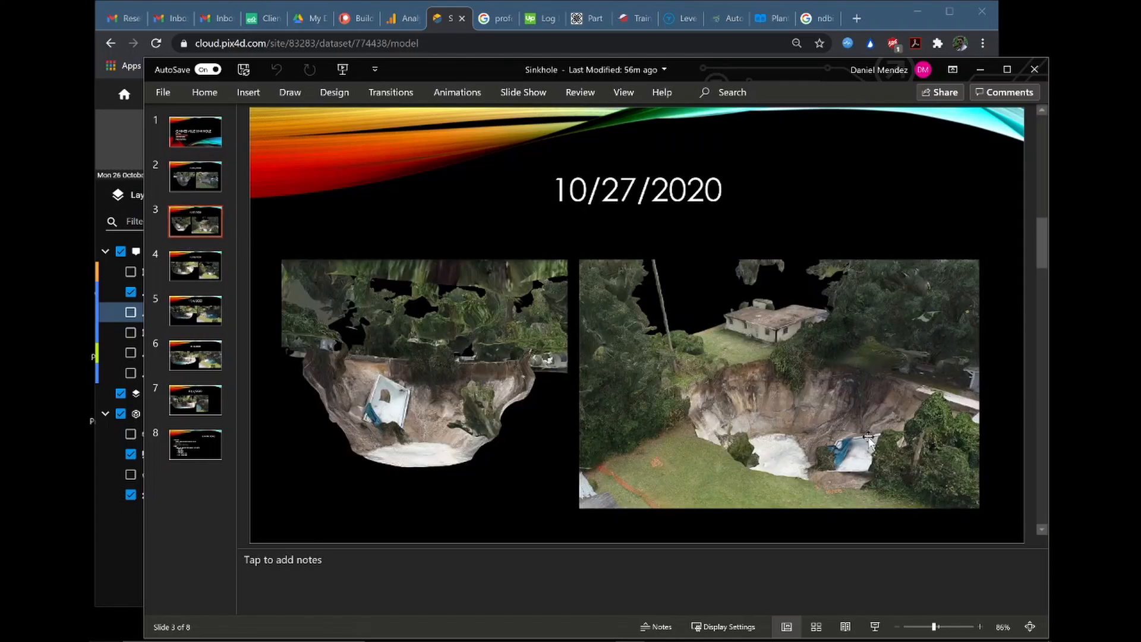
left_click(195, 266)
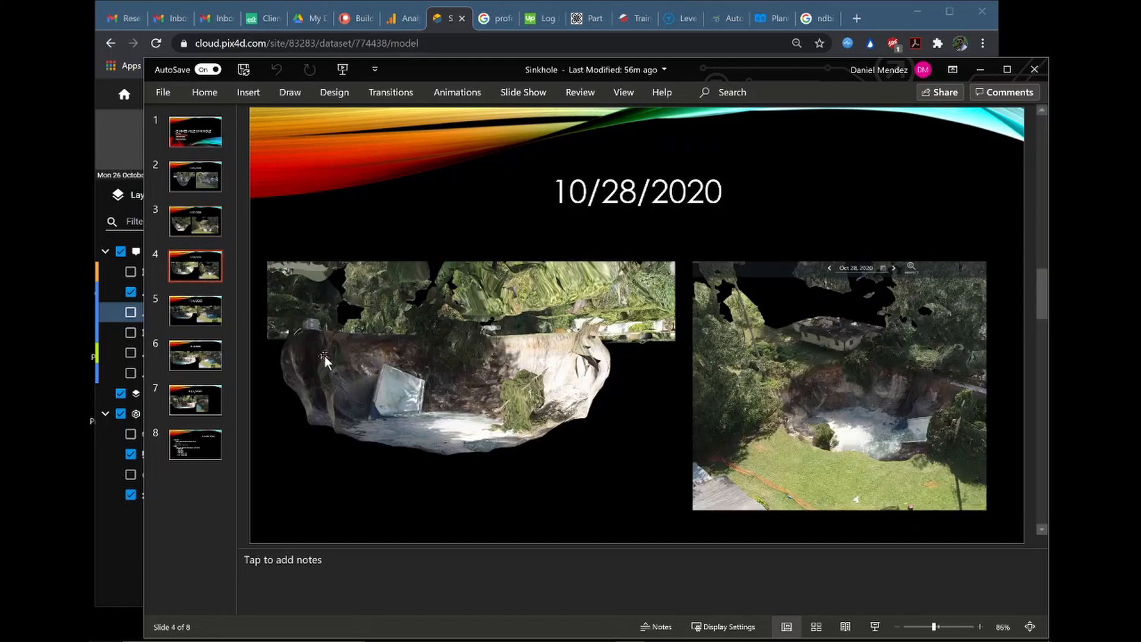
mouse_move(499, 459)
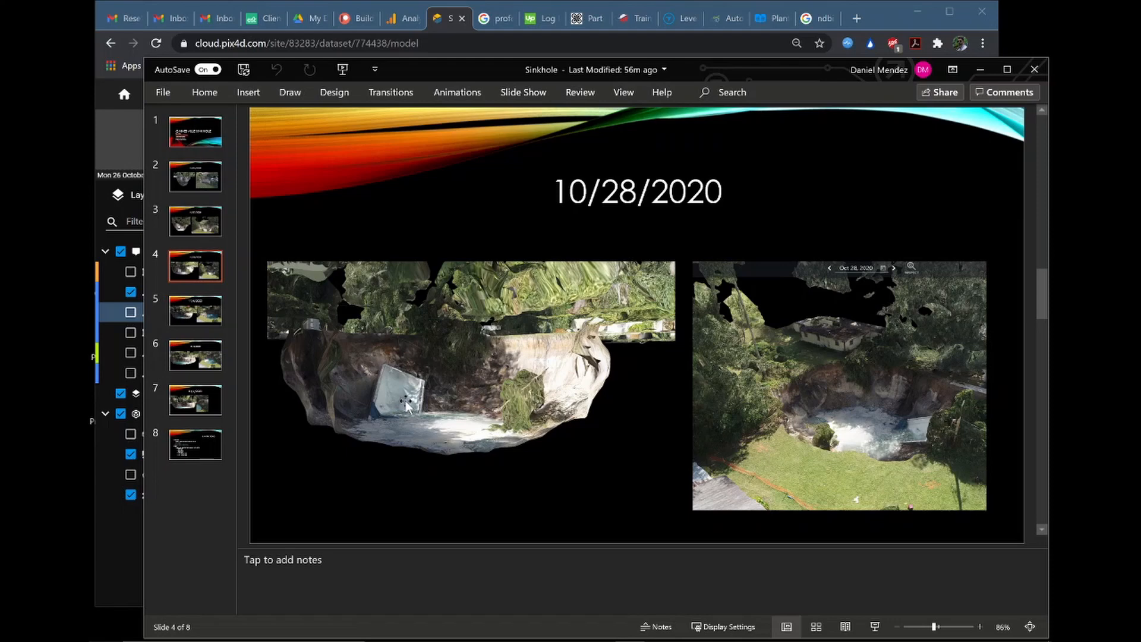
mouse_move(433, 425)
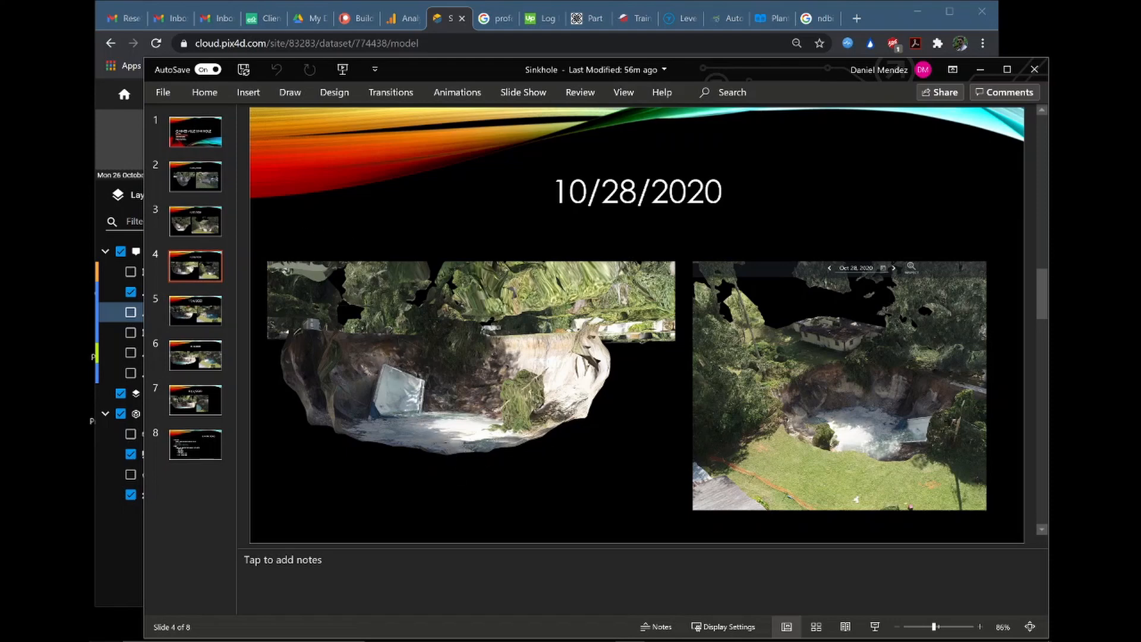
mouse_move(884, 19)
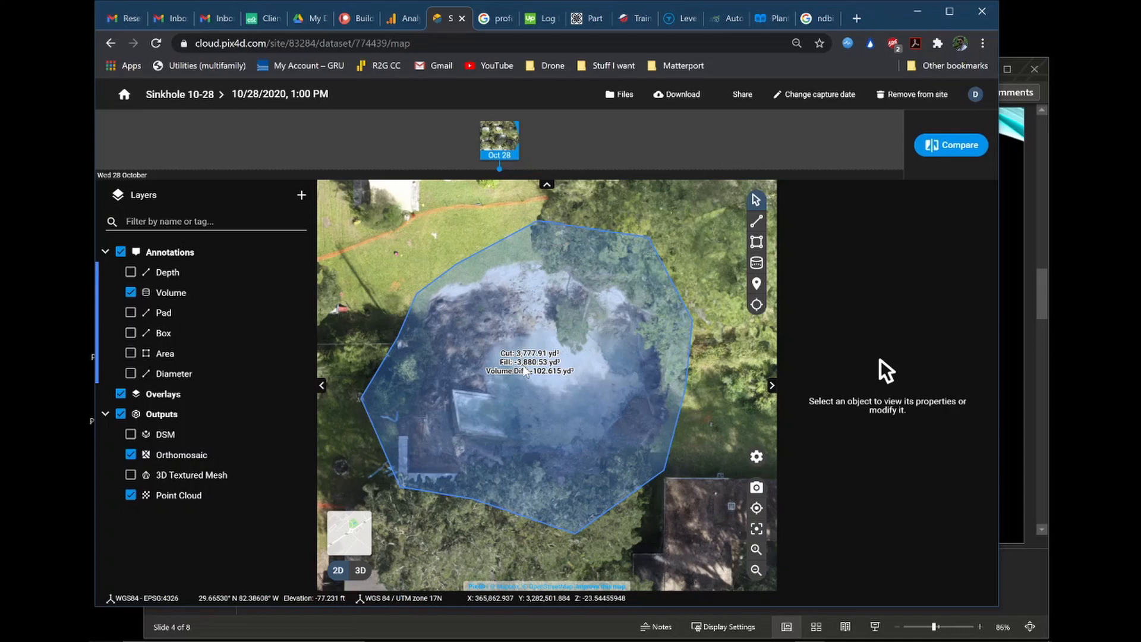
mouse_move(526, 400)
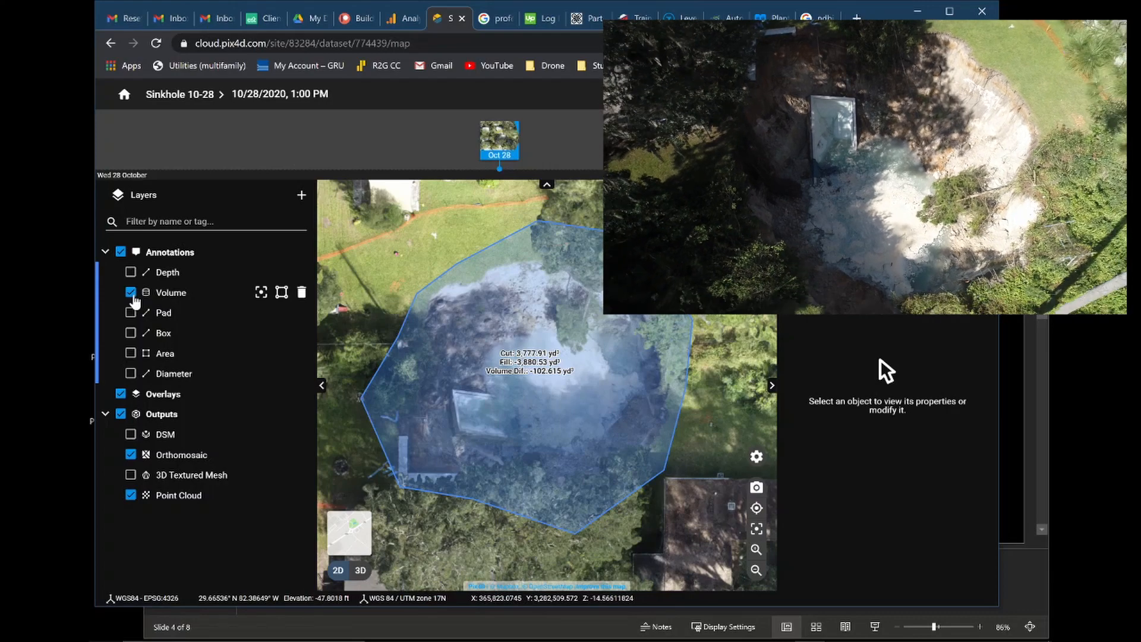
Cycle off Volume and Diameter, enable Depth, and orbit the 3D model to show 29.101 ft
left_click(130, 292)
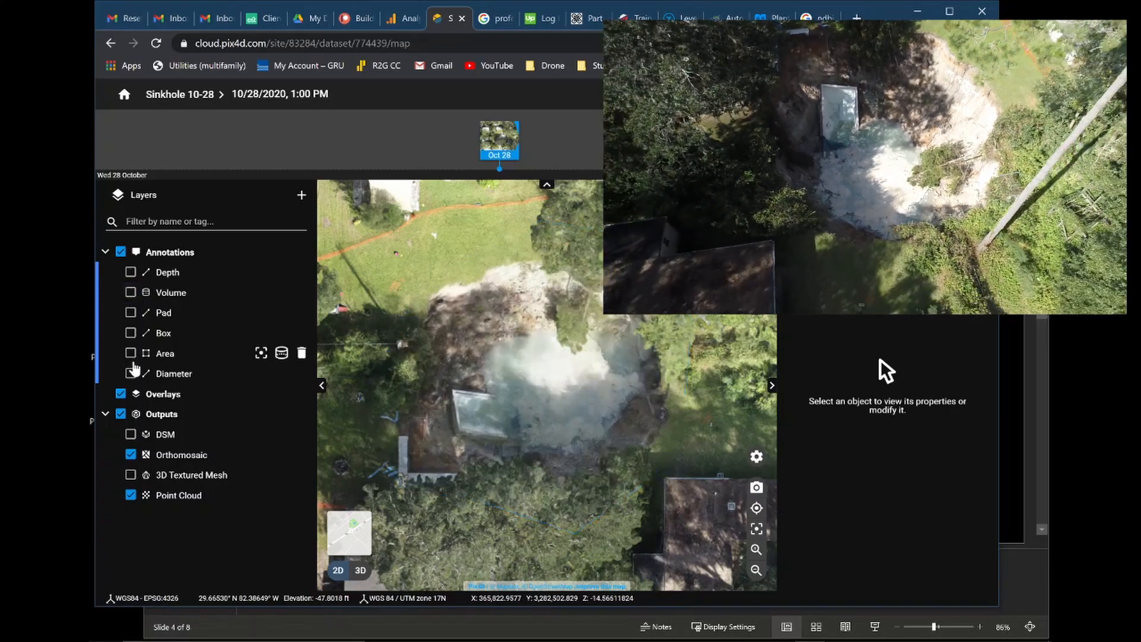
left_click(131, 373)
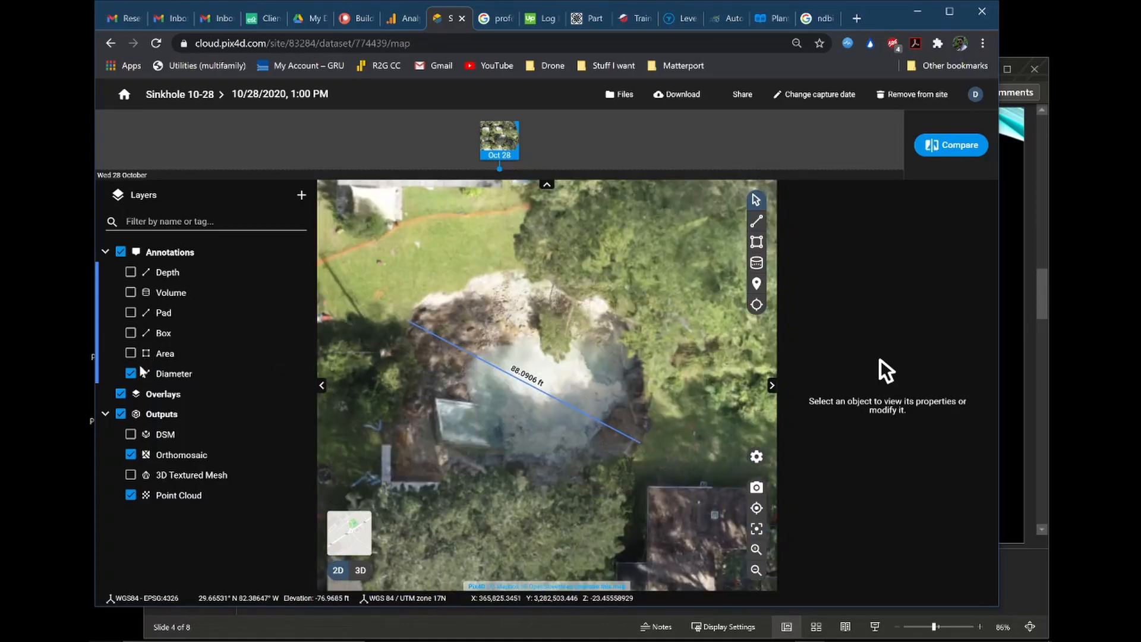
left_click(131, 373)
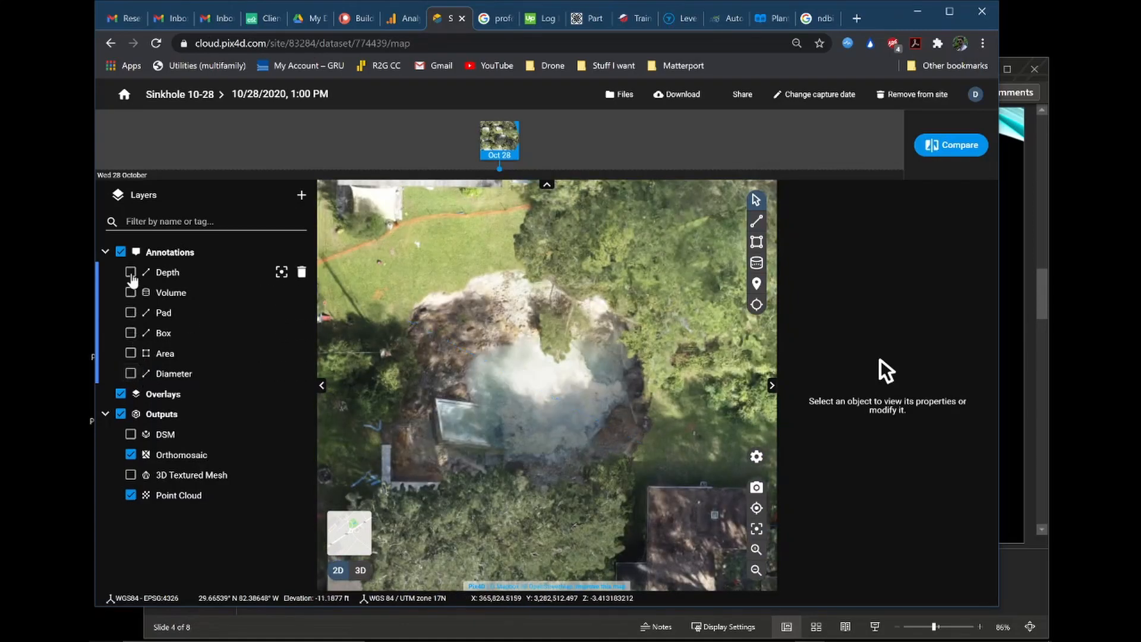
left_click(130, 273)
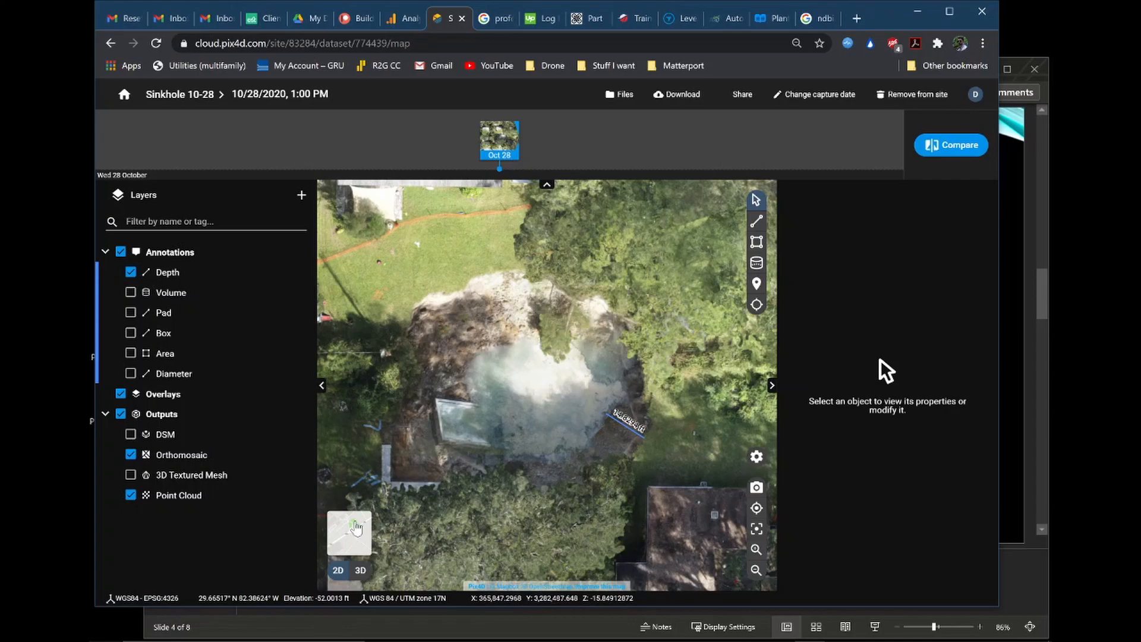
left_click(360, 570)
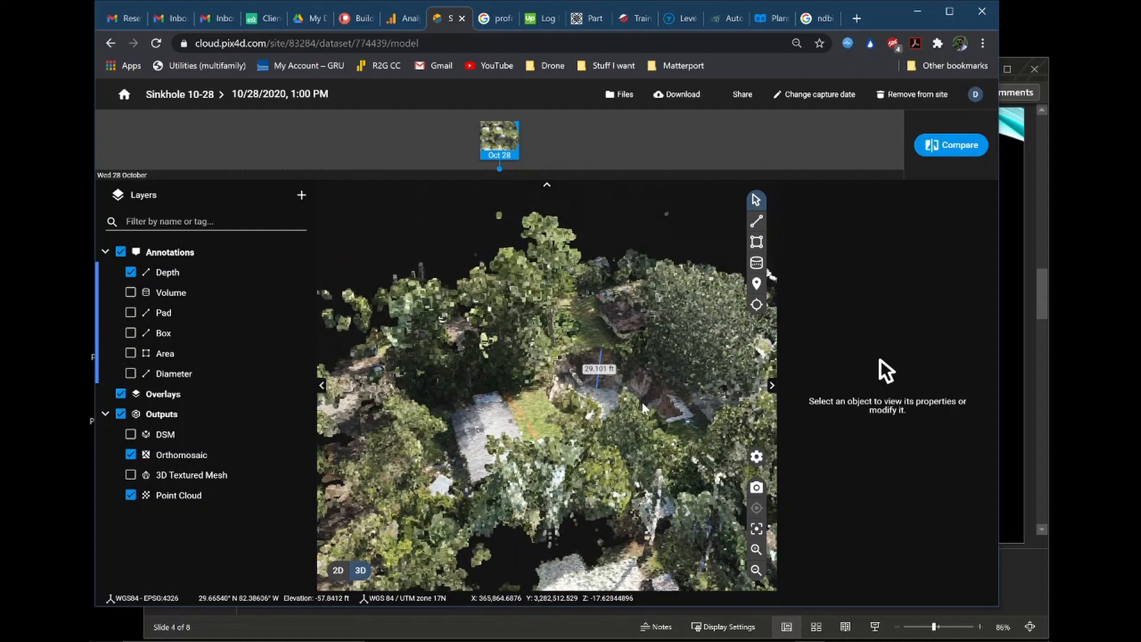
left_click_drag(644, 408, 601, 389)
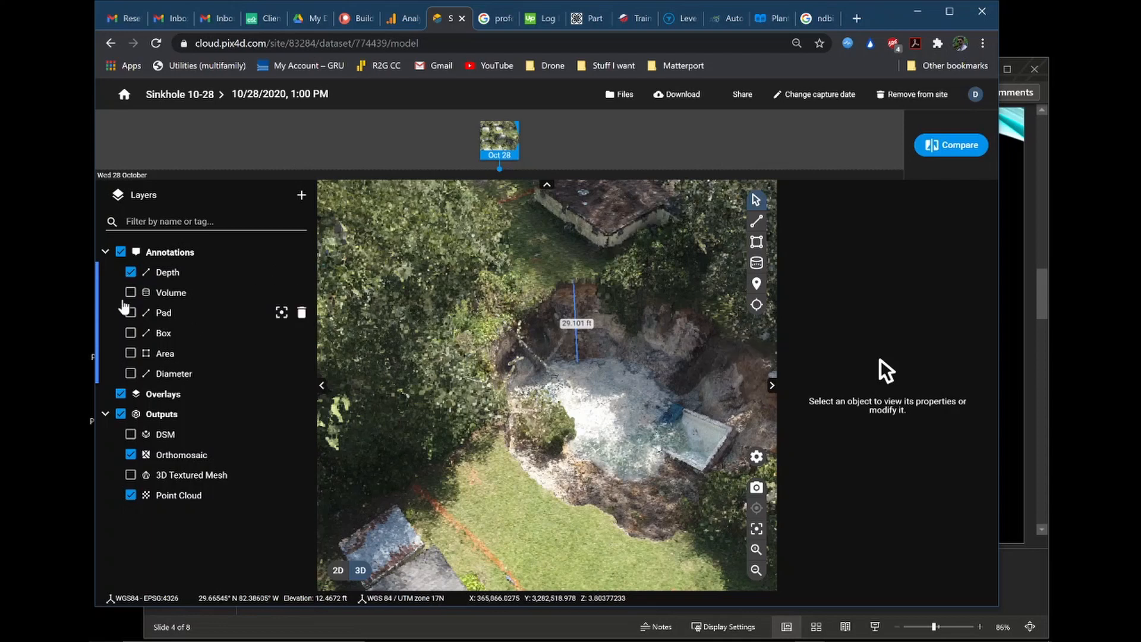
Swap Depth for the 88.1234 ft Diameter, then replace it with the 1.67323 ft Box measurement
left_click(131, 272)
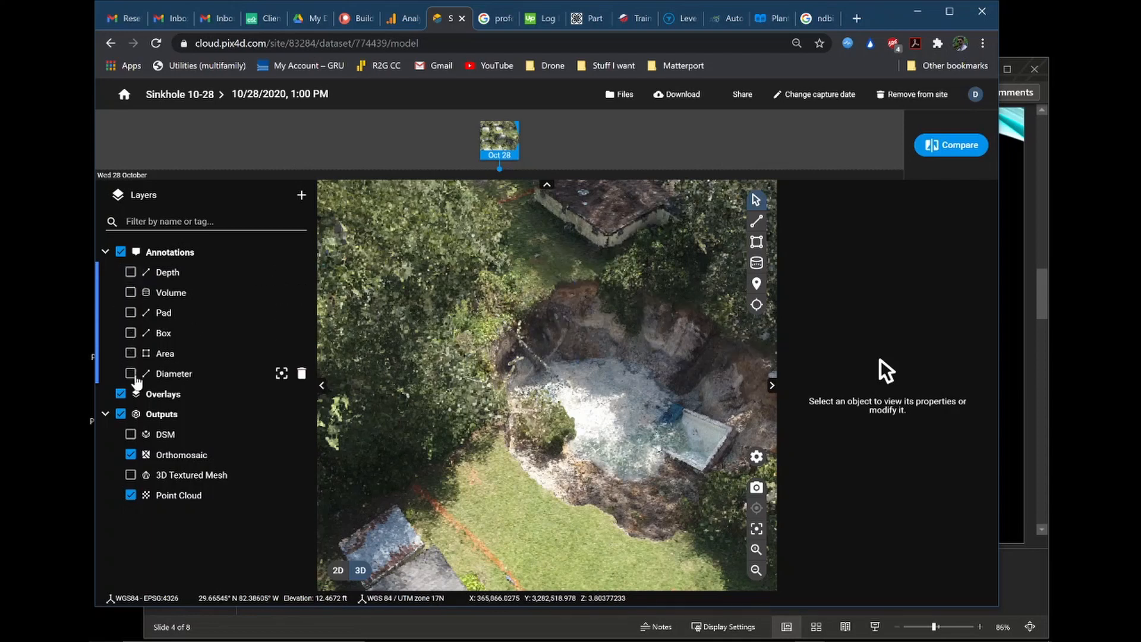
left_click(131, 374)
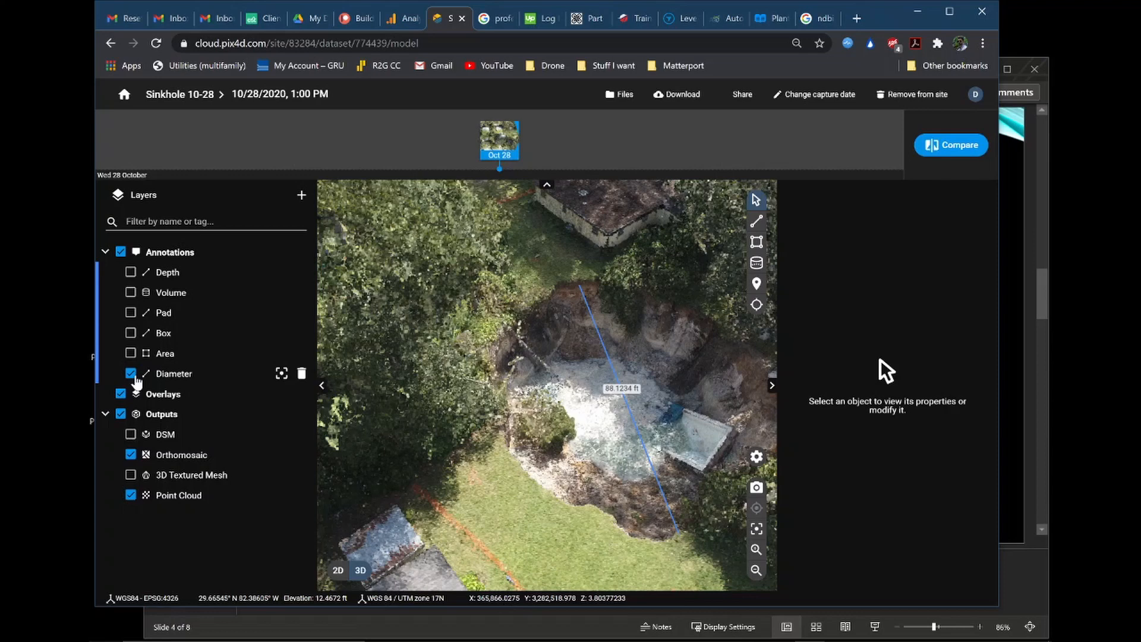
left_click(131, 373)
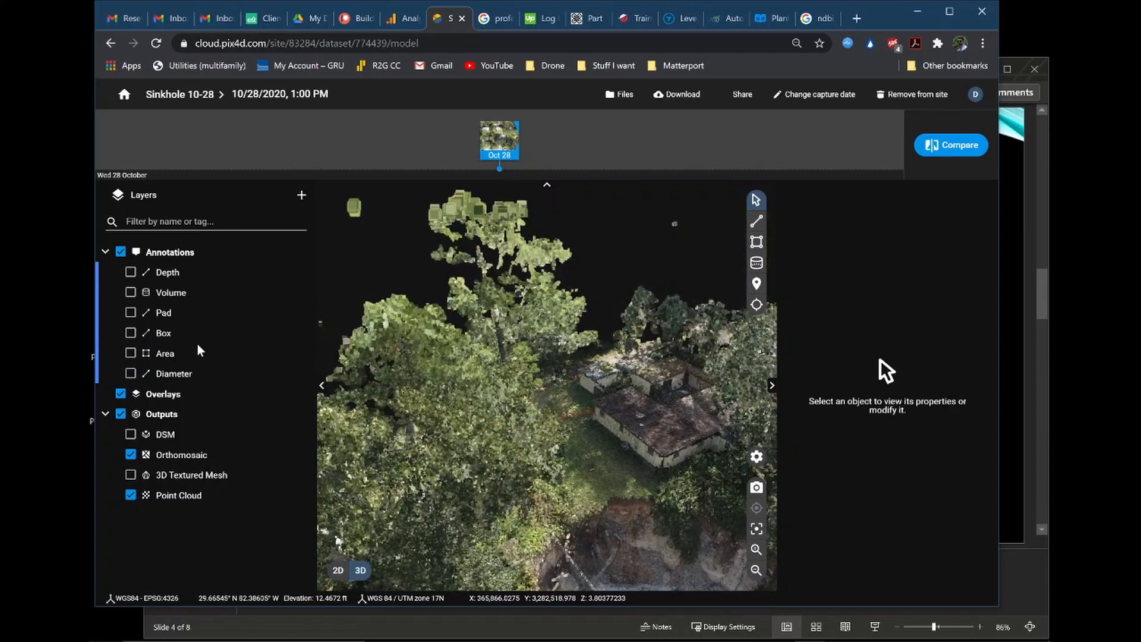
left_click(130, 333)
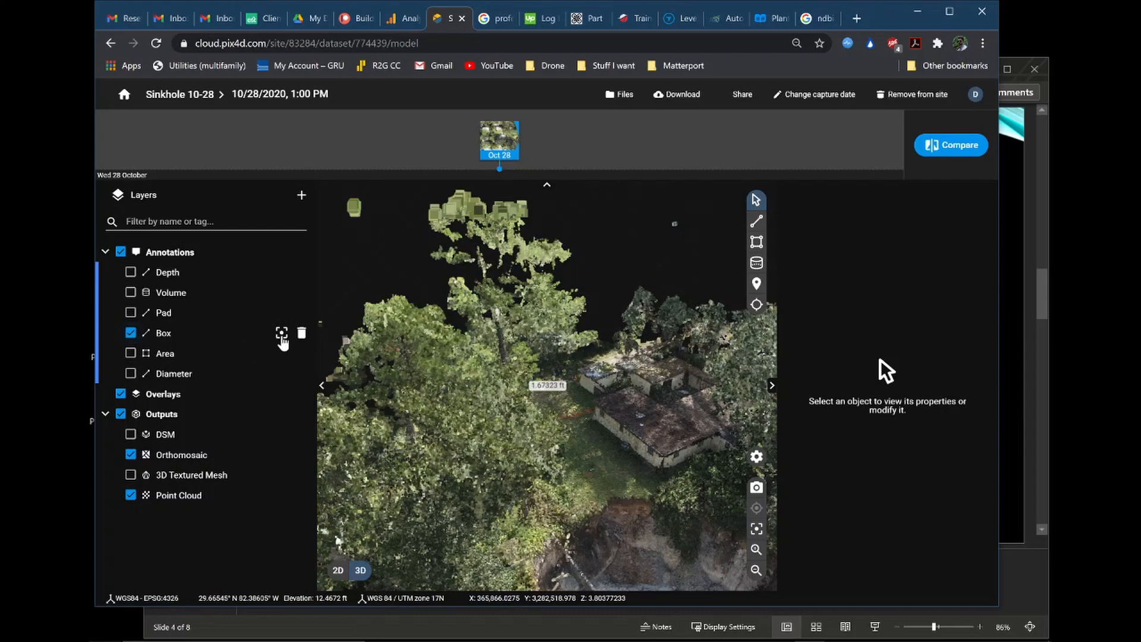
mouse_move(281, 333)
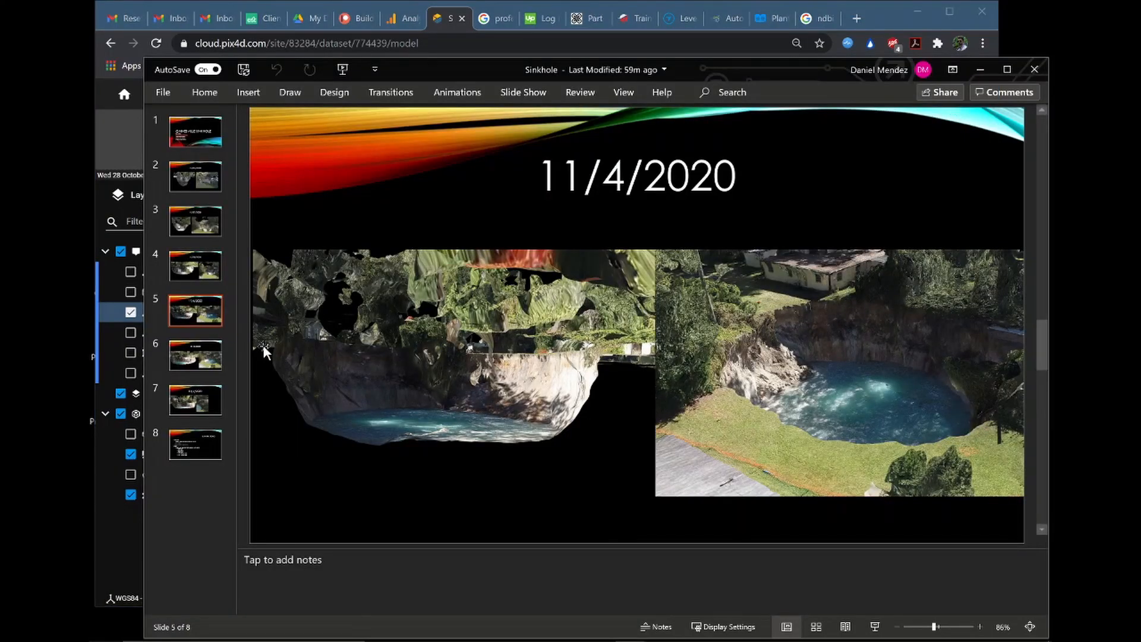
Revisit slide 4 (10/28/2020), then settle on slide 5 (11/4/2020) with the water-filled sinkhole
left_click(194, 266)
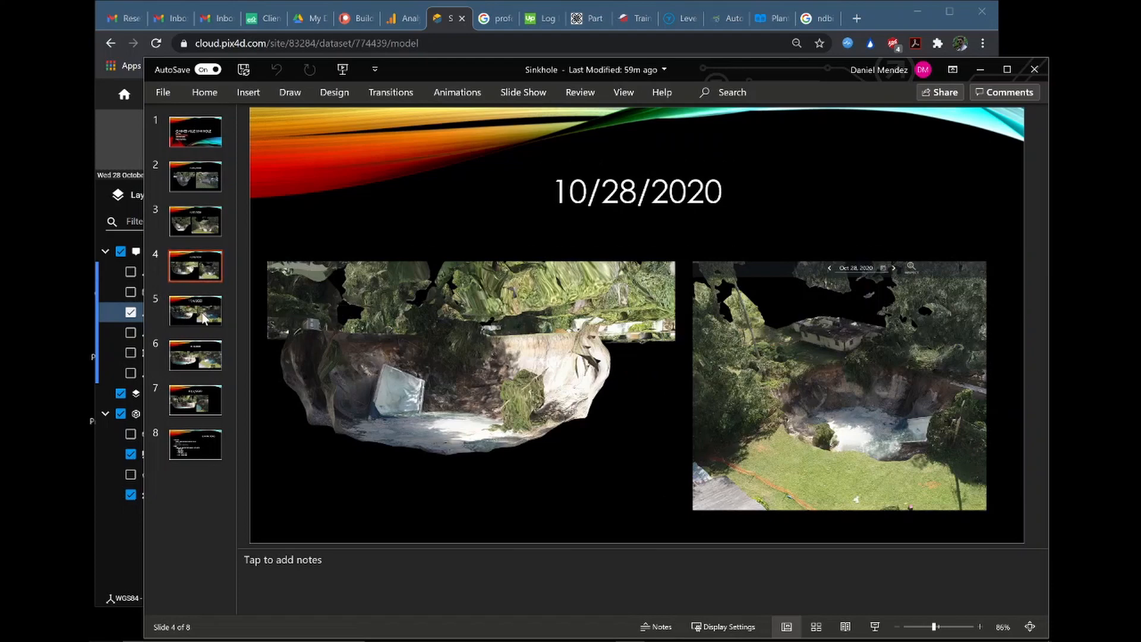
left_click(195, 310)
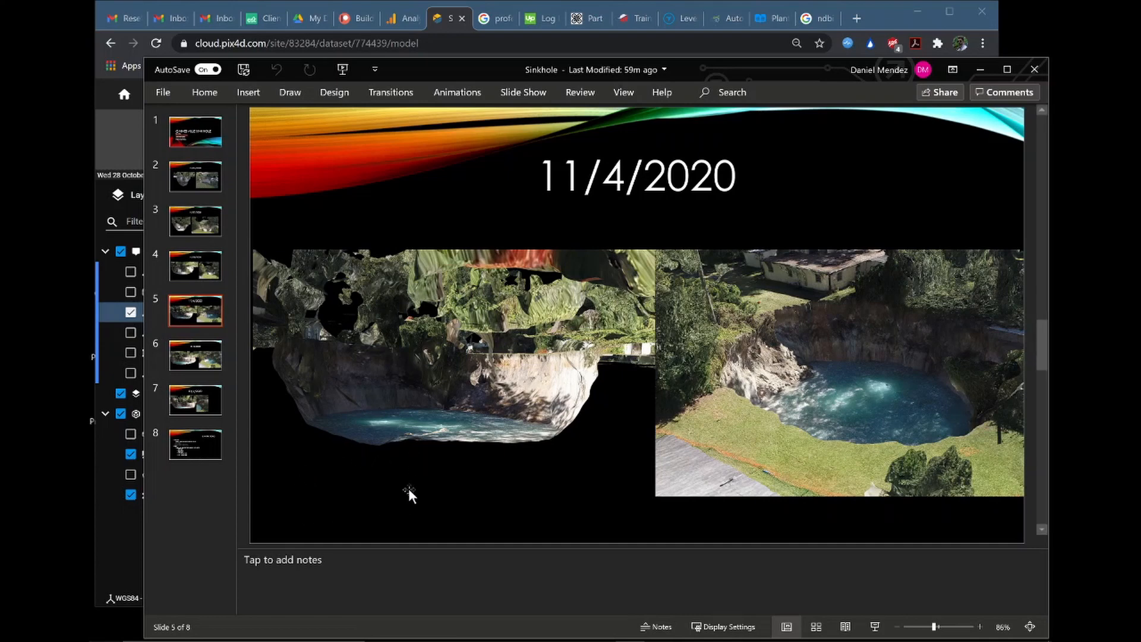
mouse_move(913, 352)
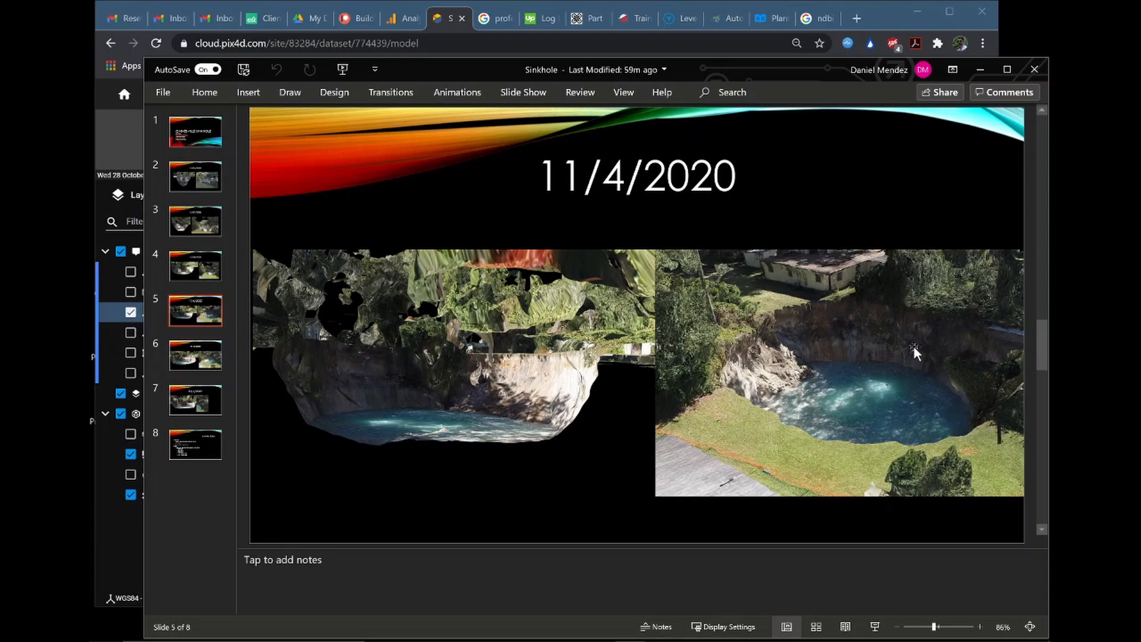
mouse_move(876, 404)
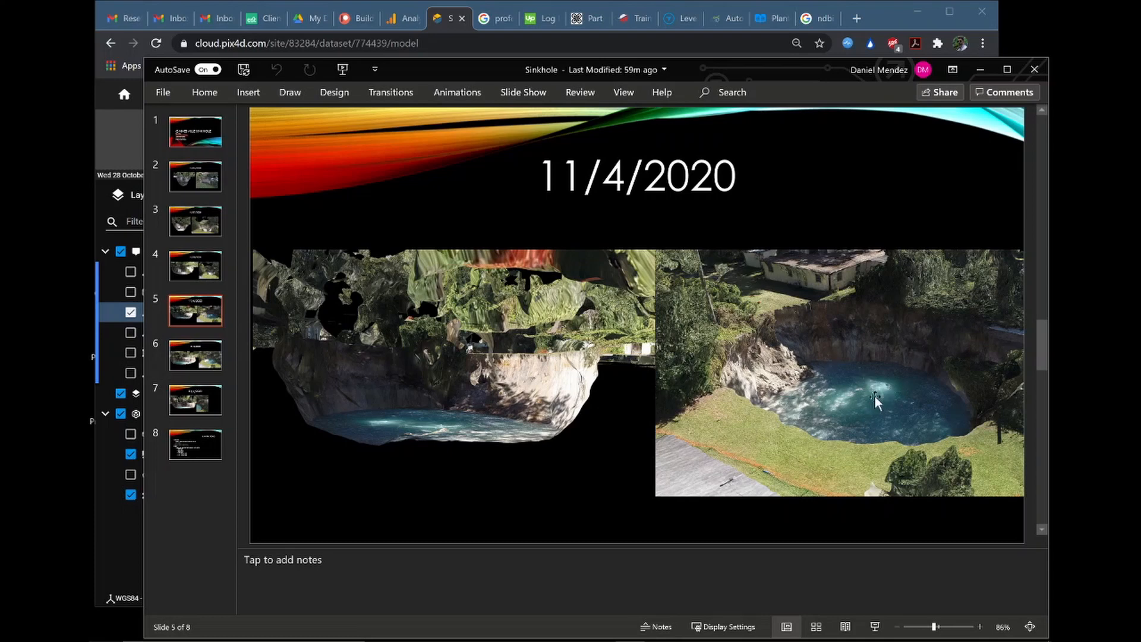
mouse_move(469, 357)
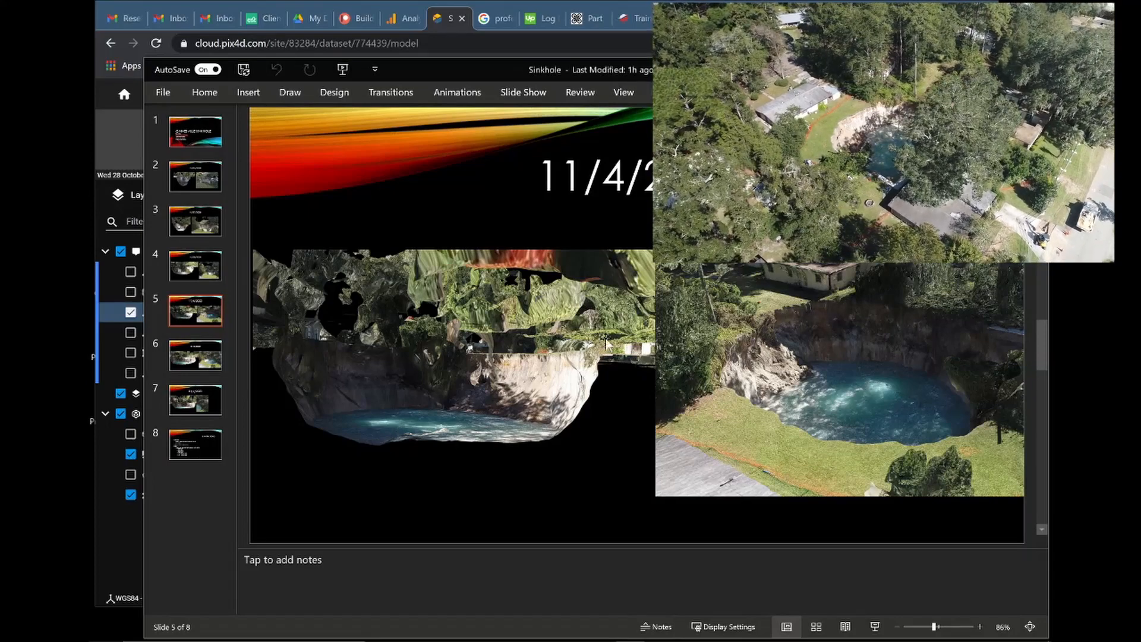
left_click(195, 175)
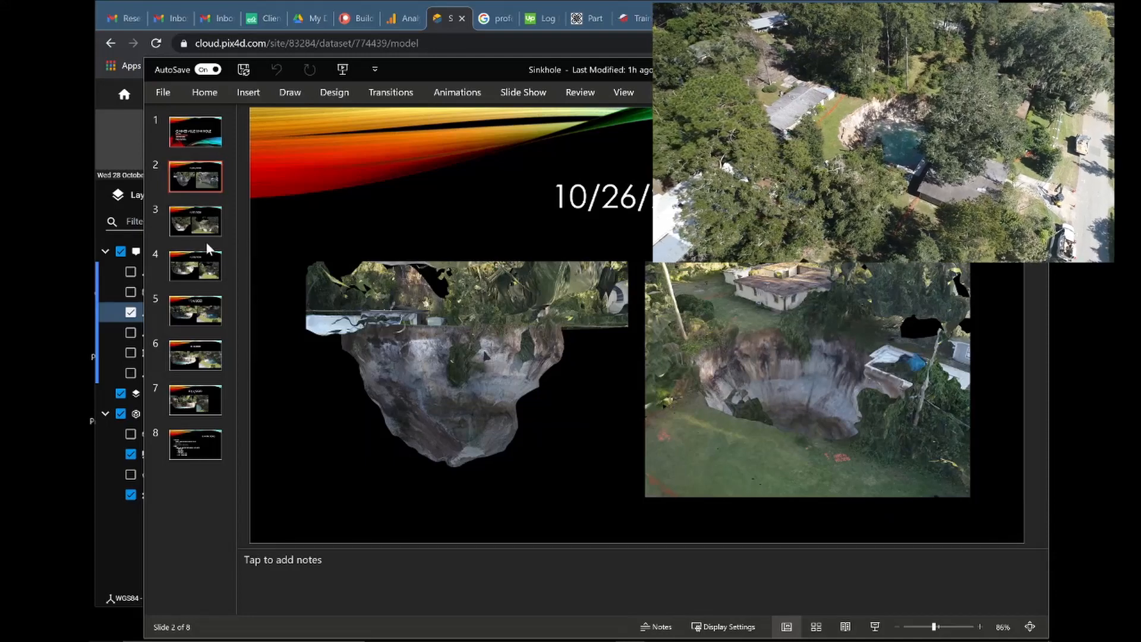
left_click(195, 311)
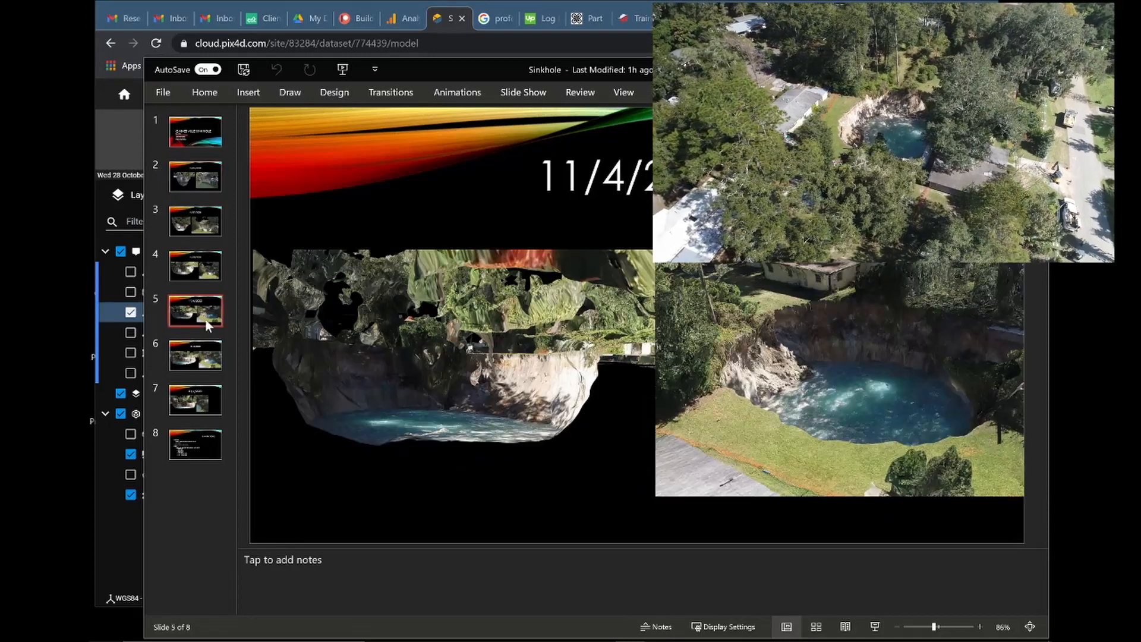
left_click(195, 355)
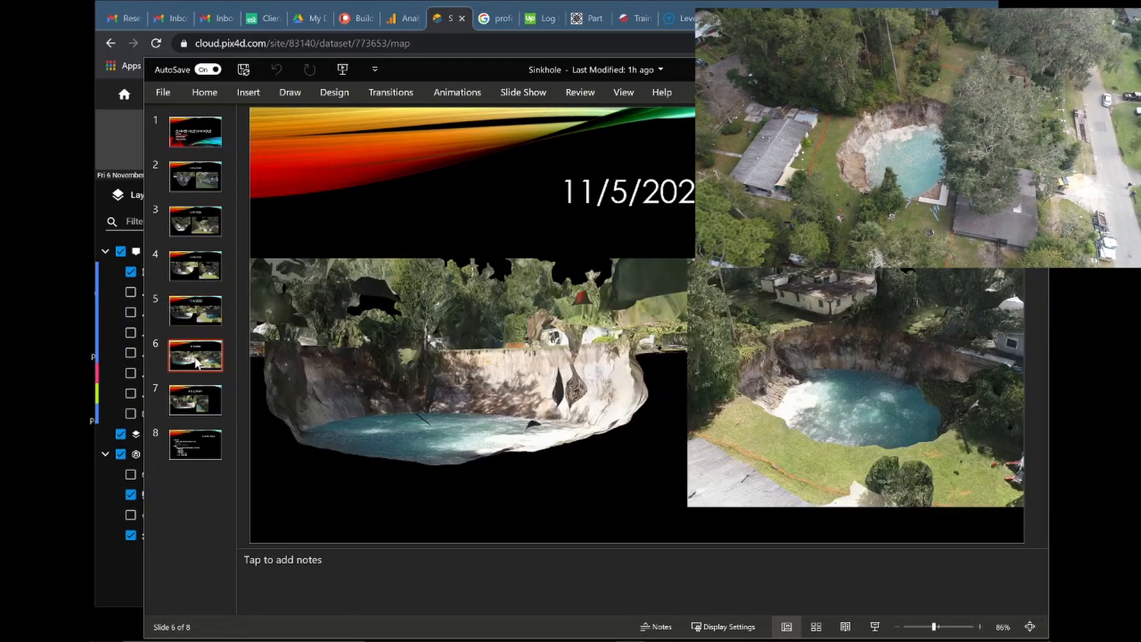
left_click(195, 400)
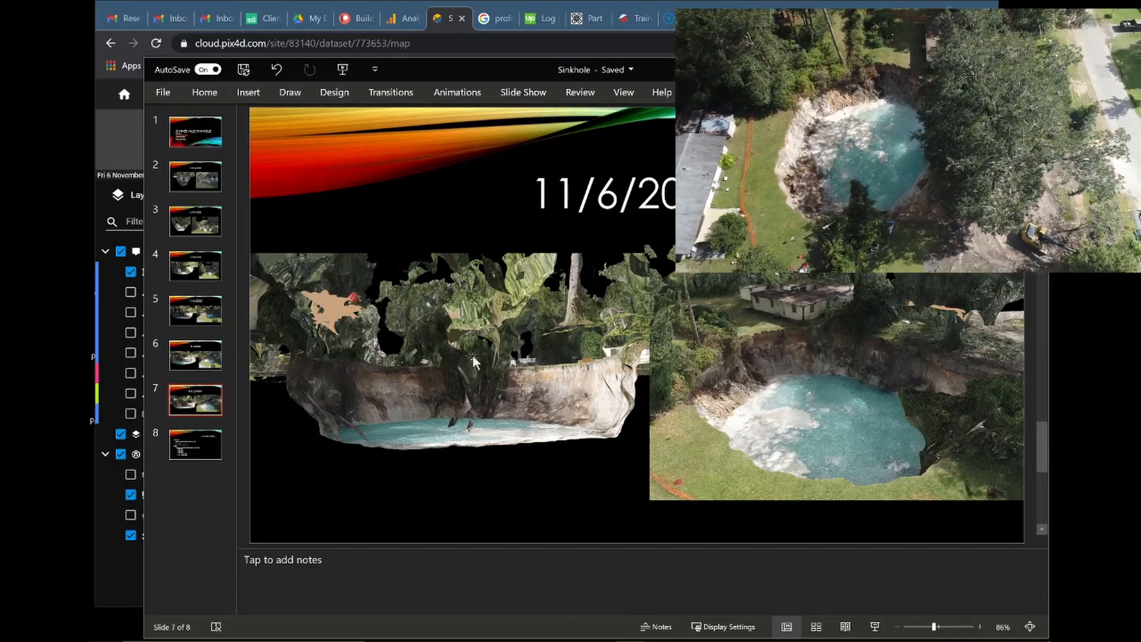
left_click(195, 312)
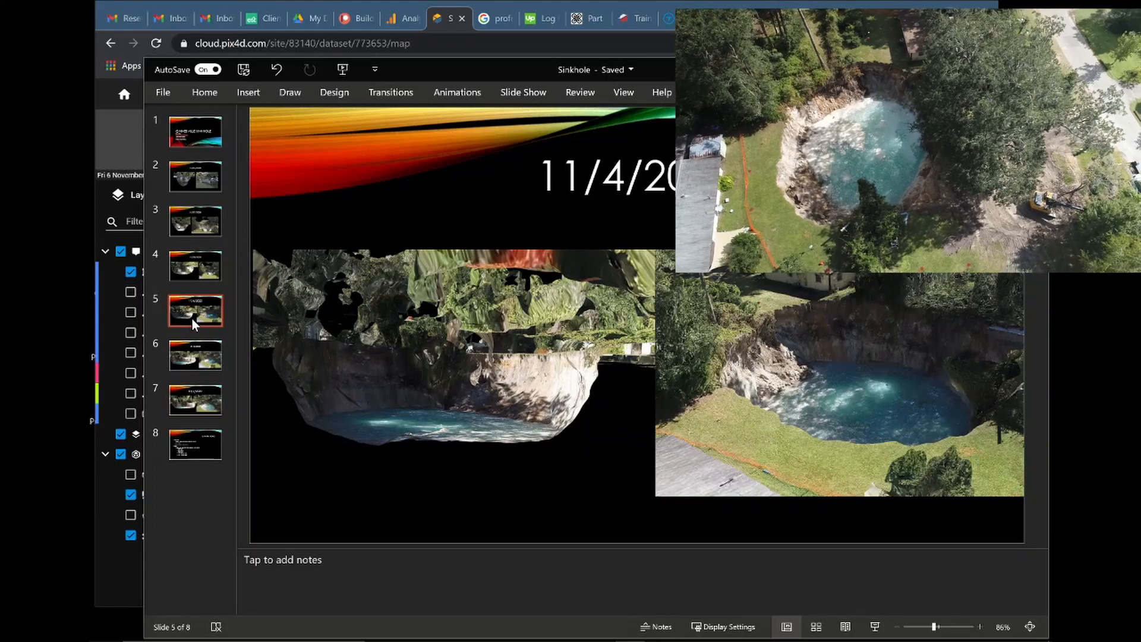
left_click(195, 400)
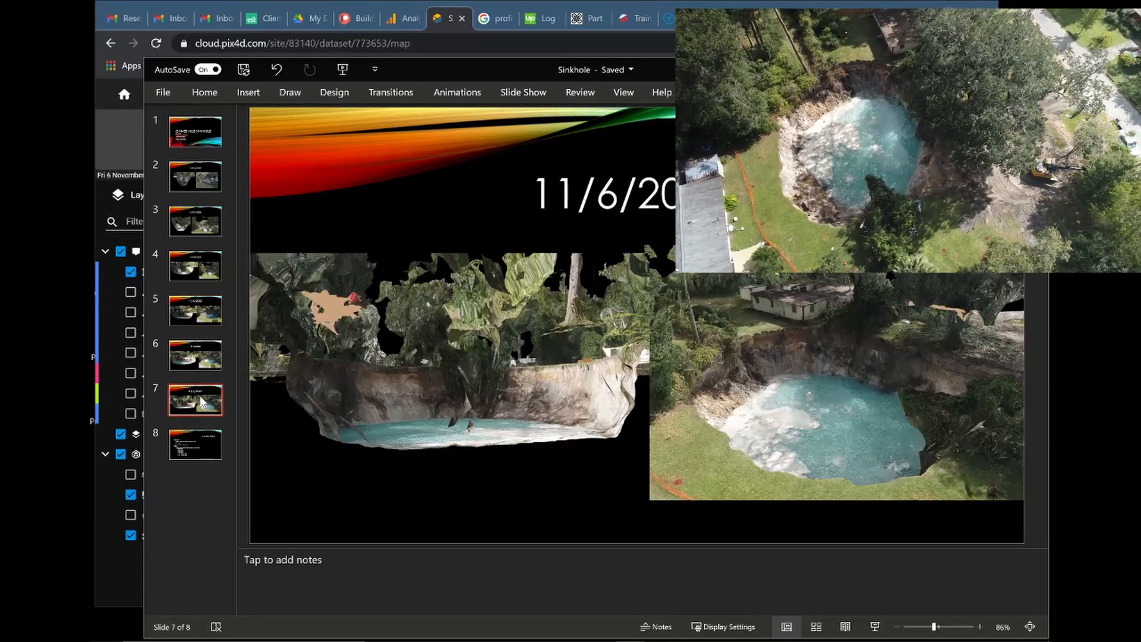
left_click(195, 310)
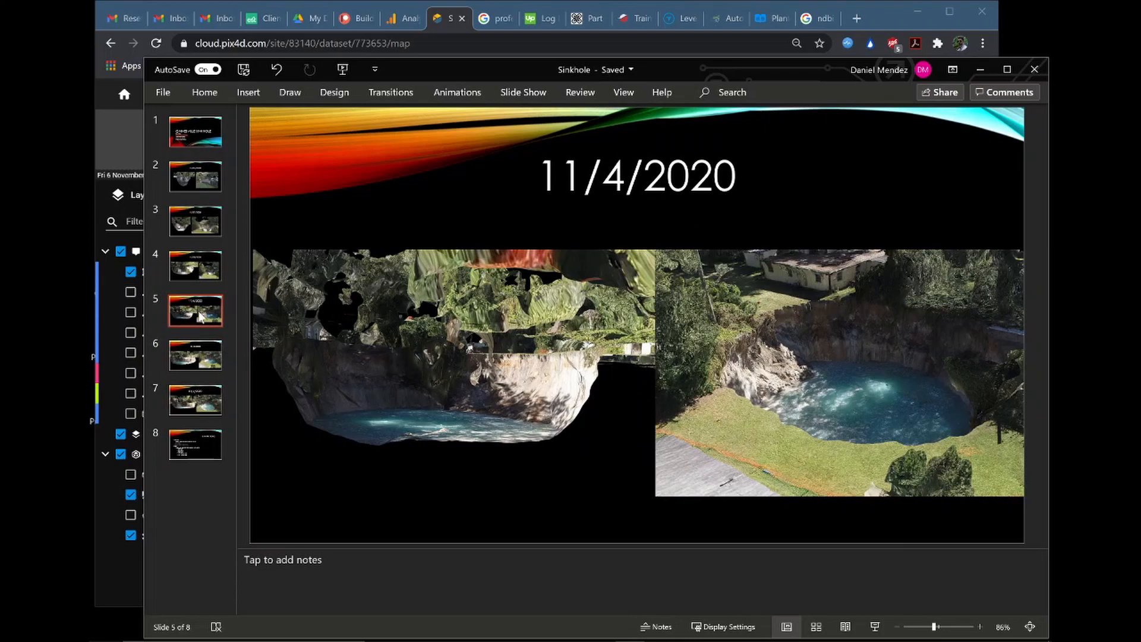
Bring up the Sinkhole 11-6 model and orbit to view the walls and 21.1614 ft line
left_click(196, 399)
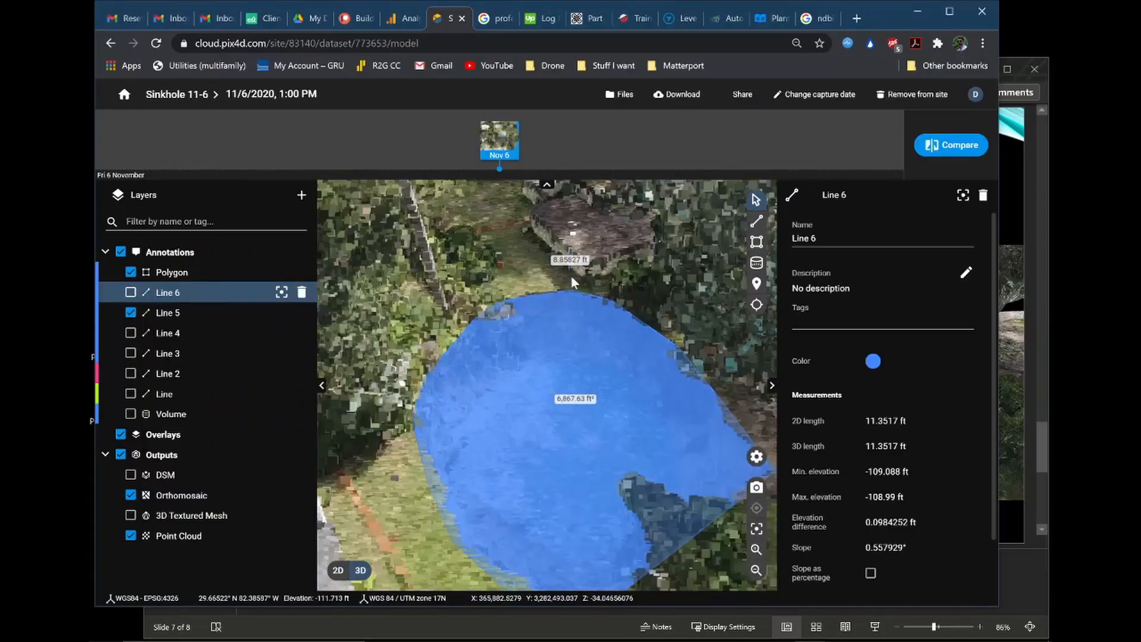
left_click_drag(571, 282, 459, 429)
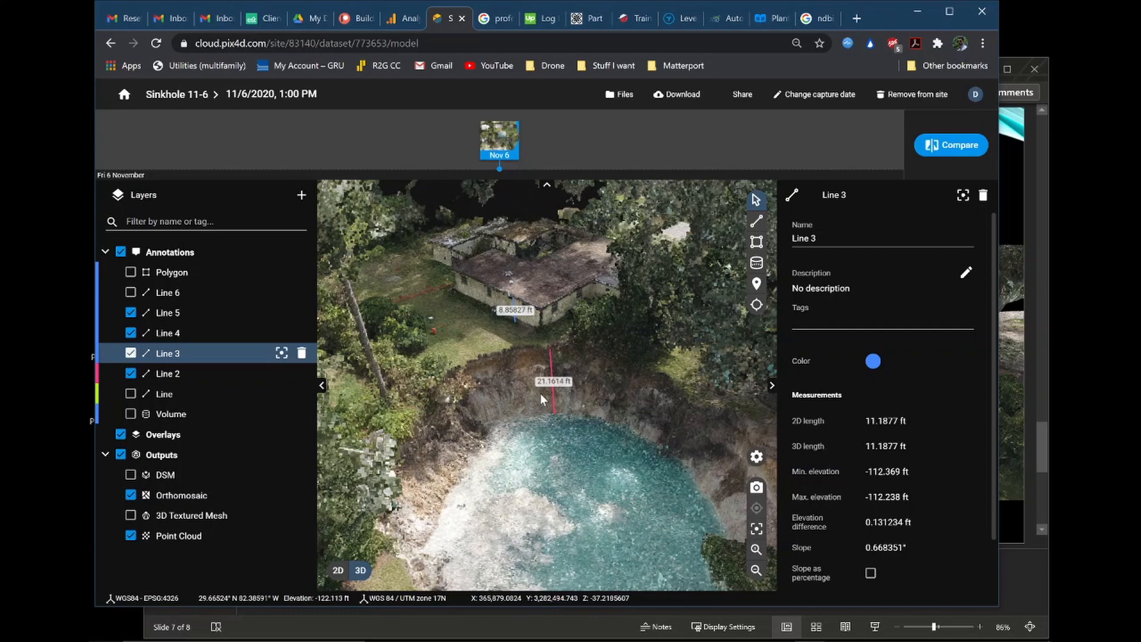
Show the 102.986 ft line, orbit toward the excavator, and open the system calendar
left_click(130, 394)
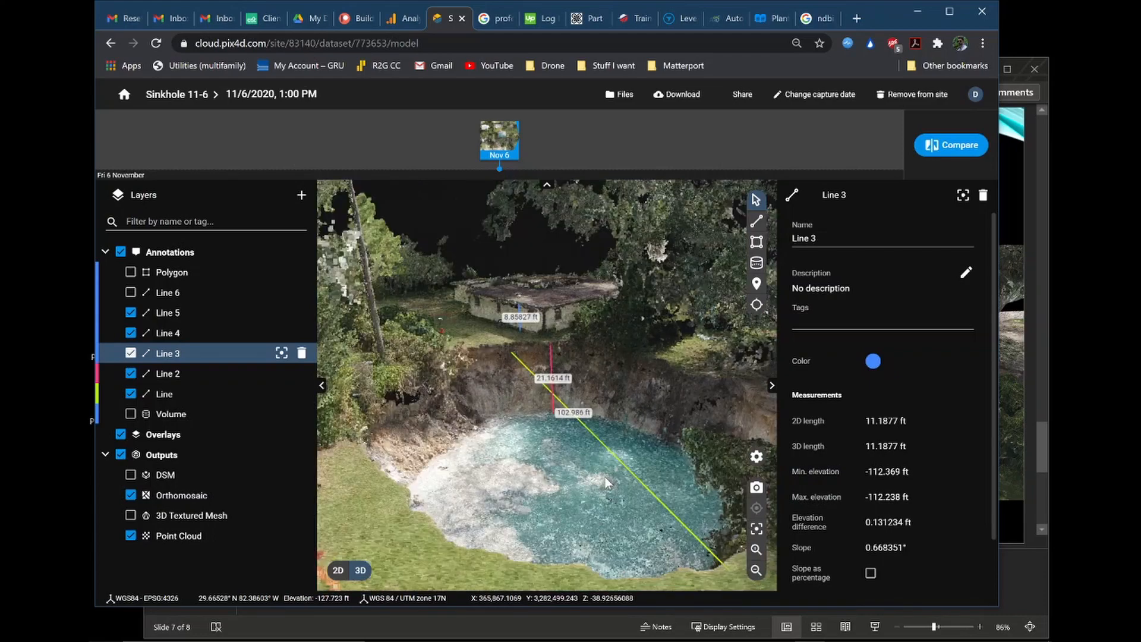
left_click_drag(604, 480, 535, 425)
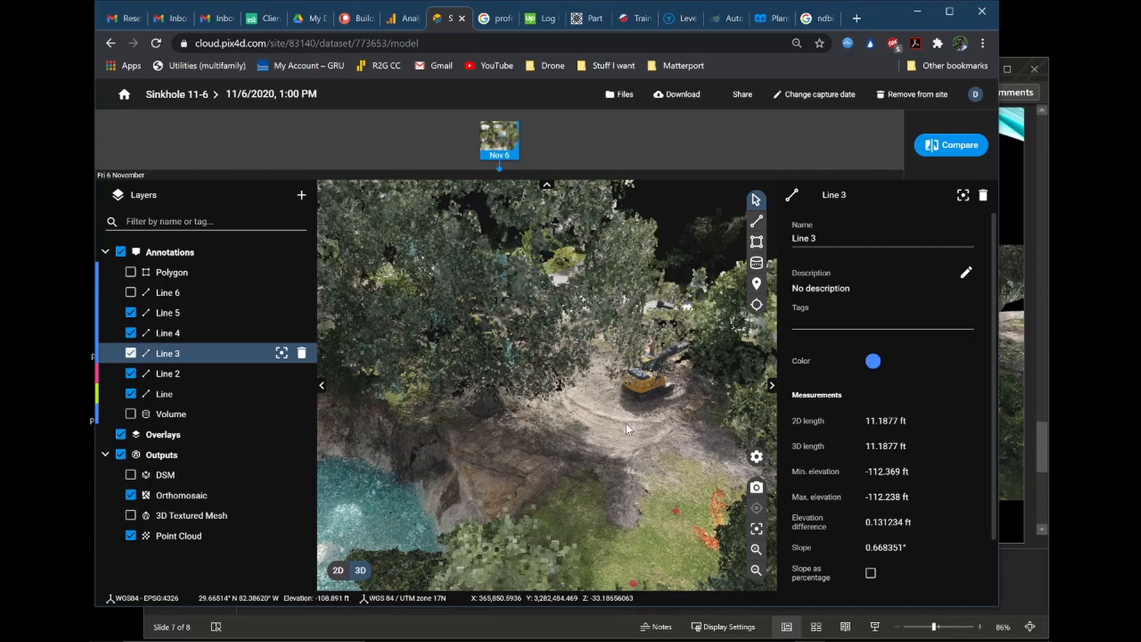
mouse_move(622, 397)
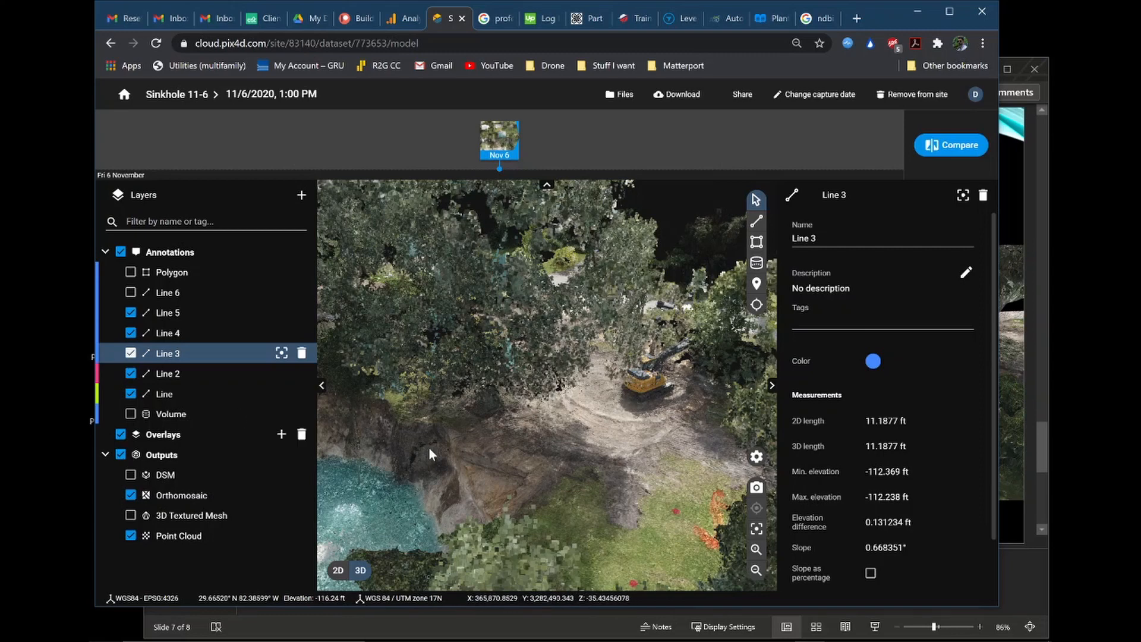
mouse_move(521, 441)
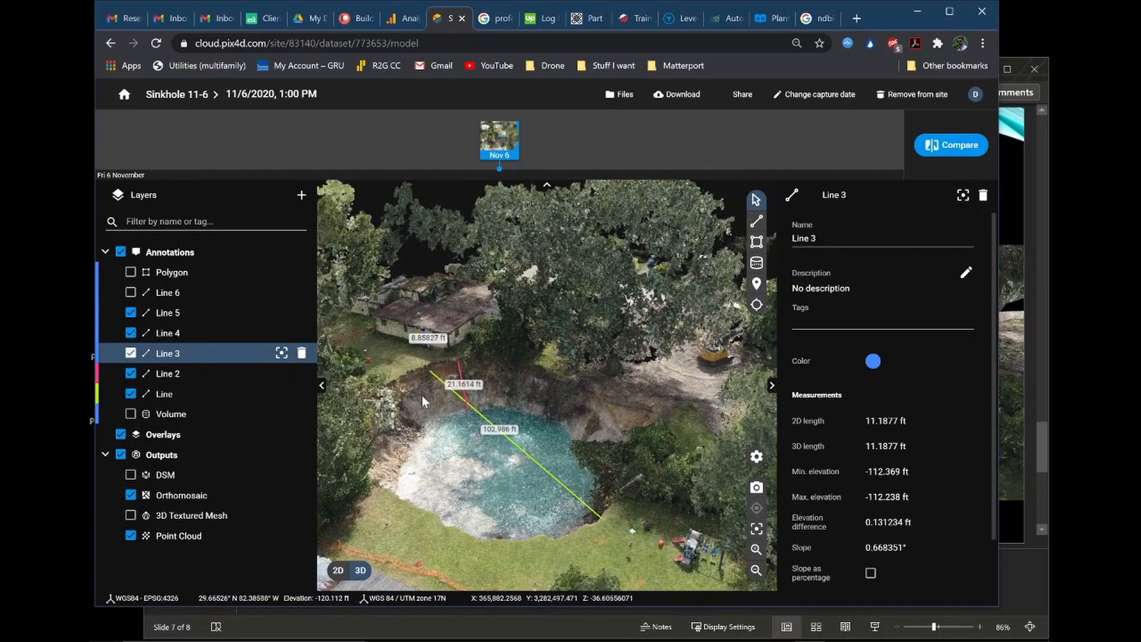
left_click(987, 625)
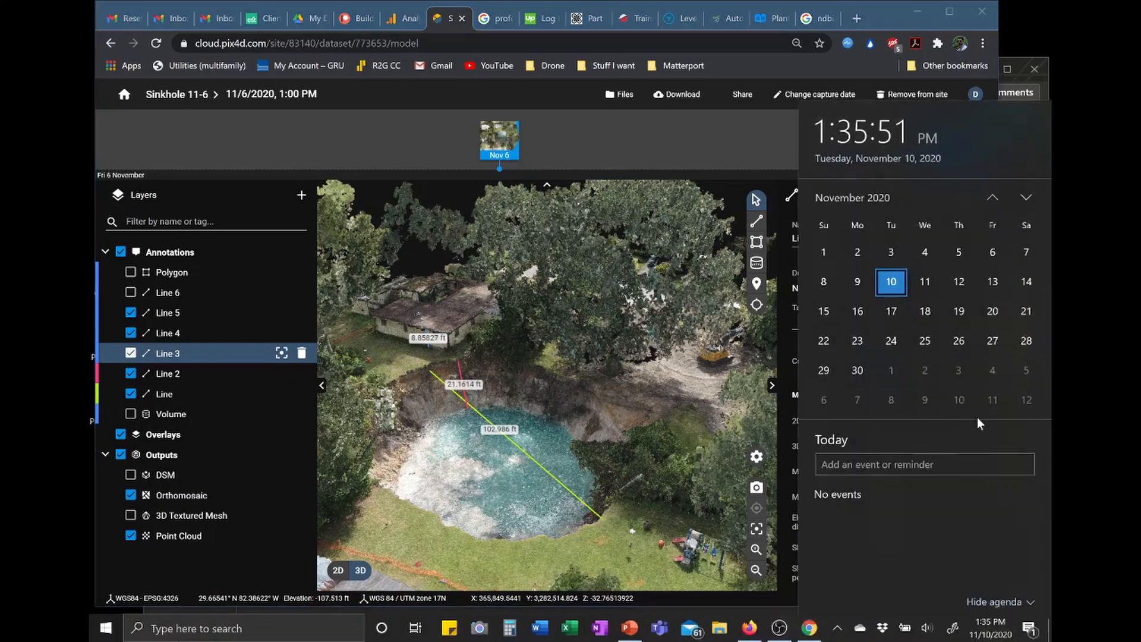